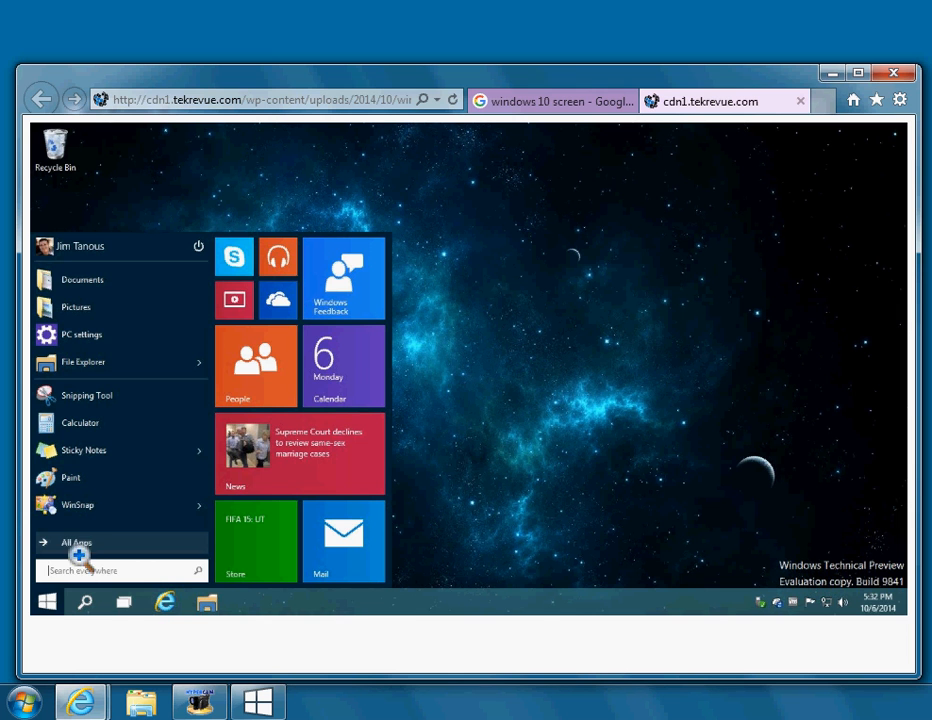
mouse_move(114, 547)
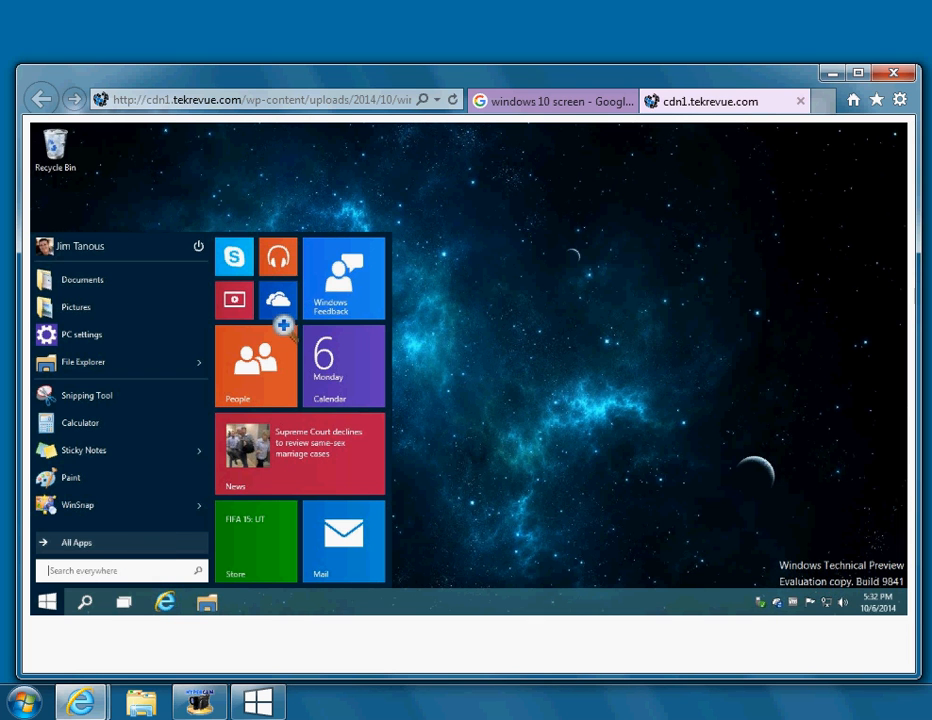
mouse_move(895, 618)
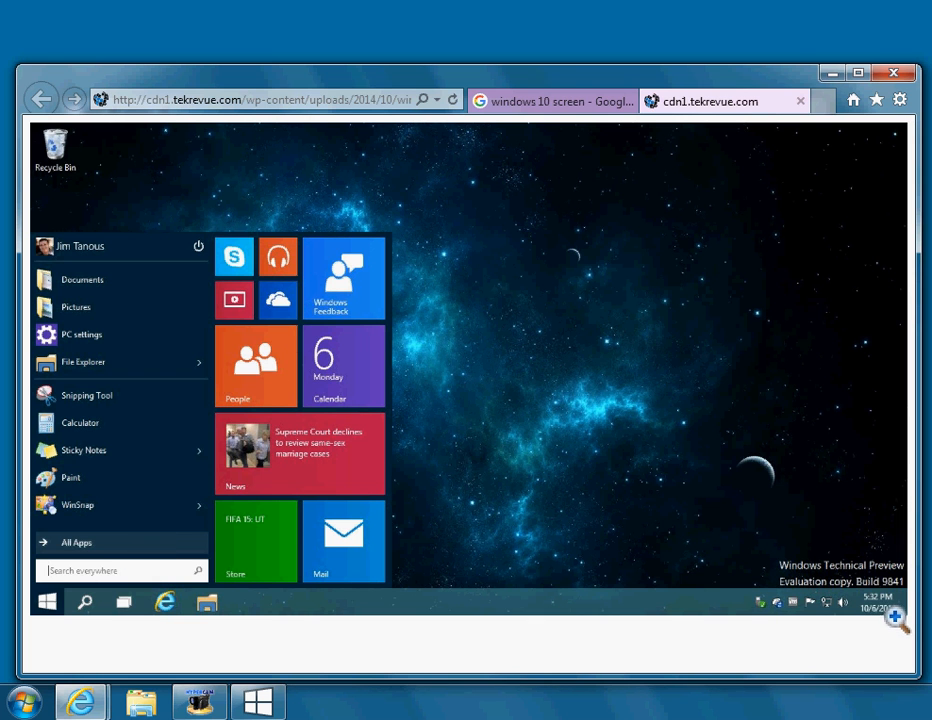
mouse_move(896, 628)
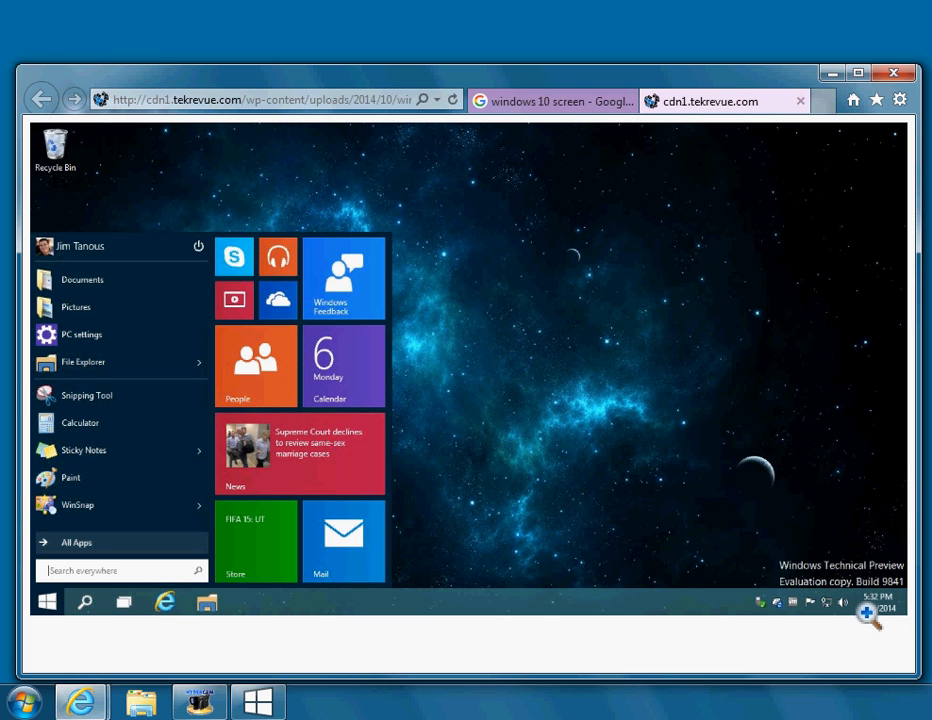
mouse_move(685, 557)
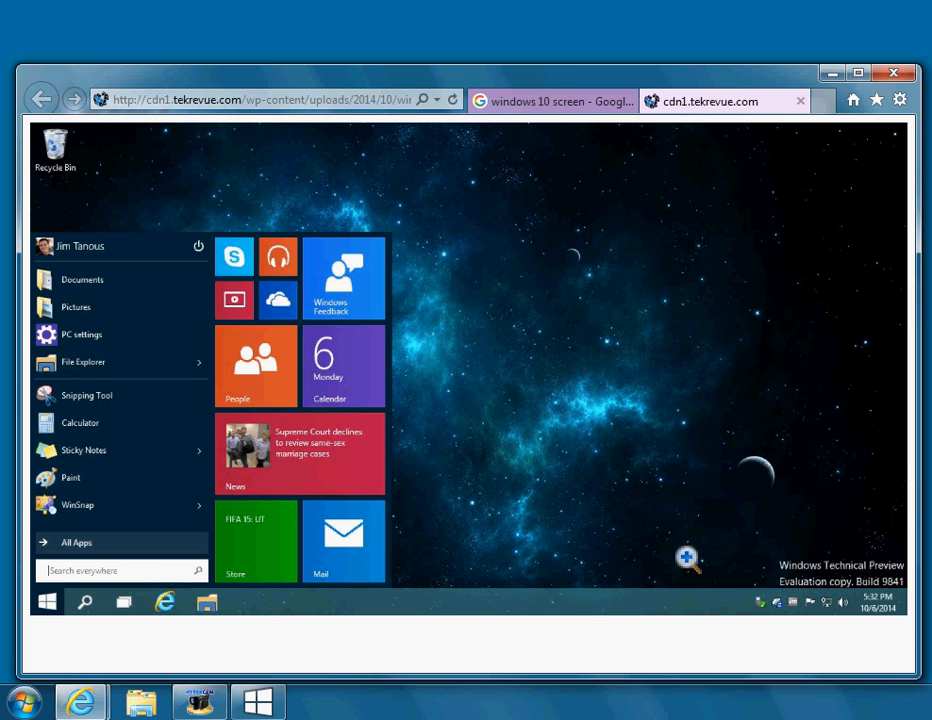
mouse_move(808, 85)
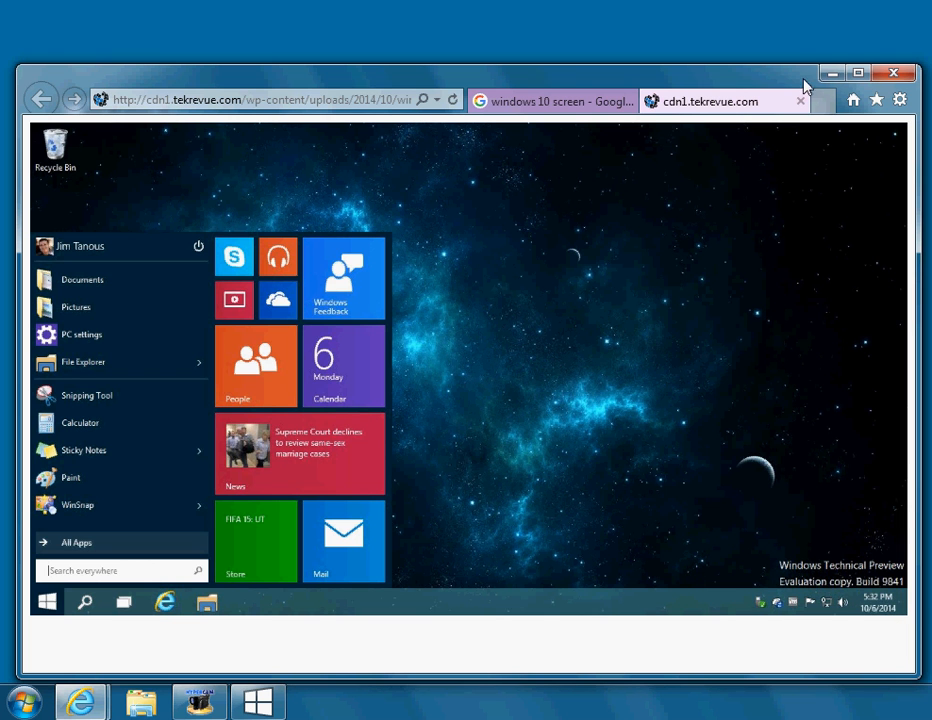
mouse_move(828, 73)
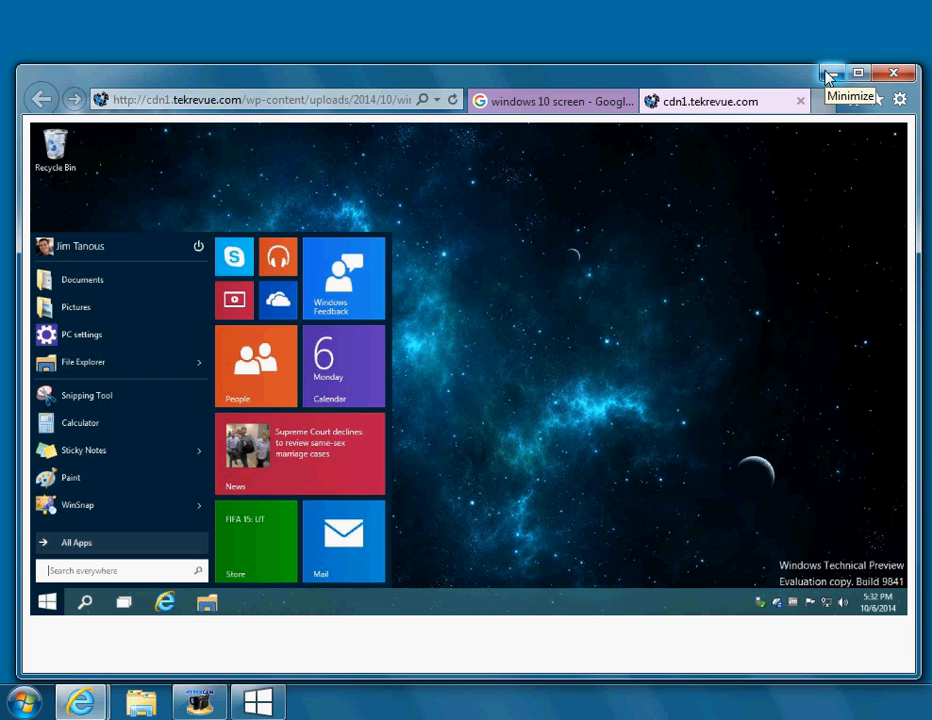
Step: Minimize Internet Explorer, launch Get Windows 10, and return to its upgrade recommendation slide
click(830, 73)
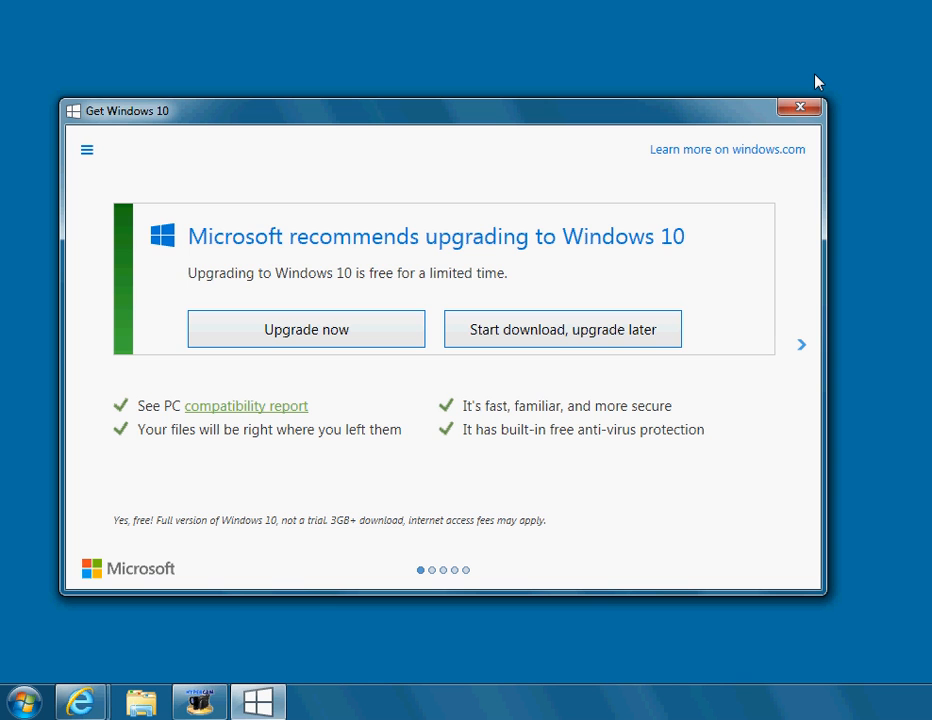
mouse_move(351, 330)
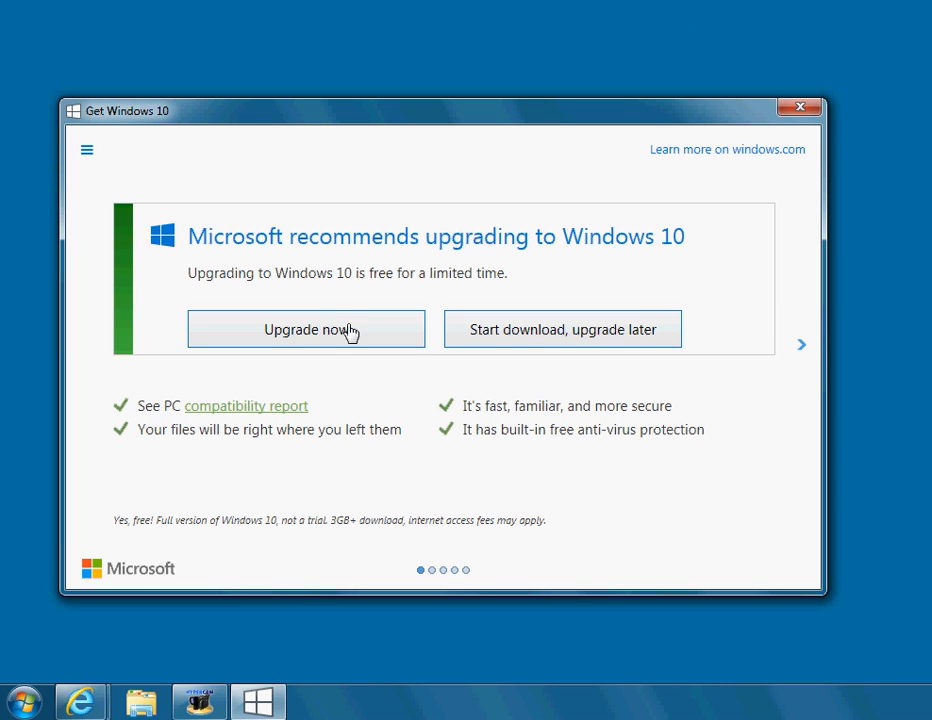
mouse_move(510, 345)
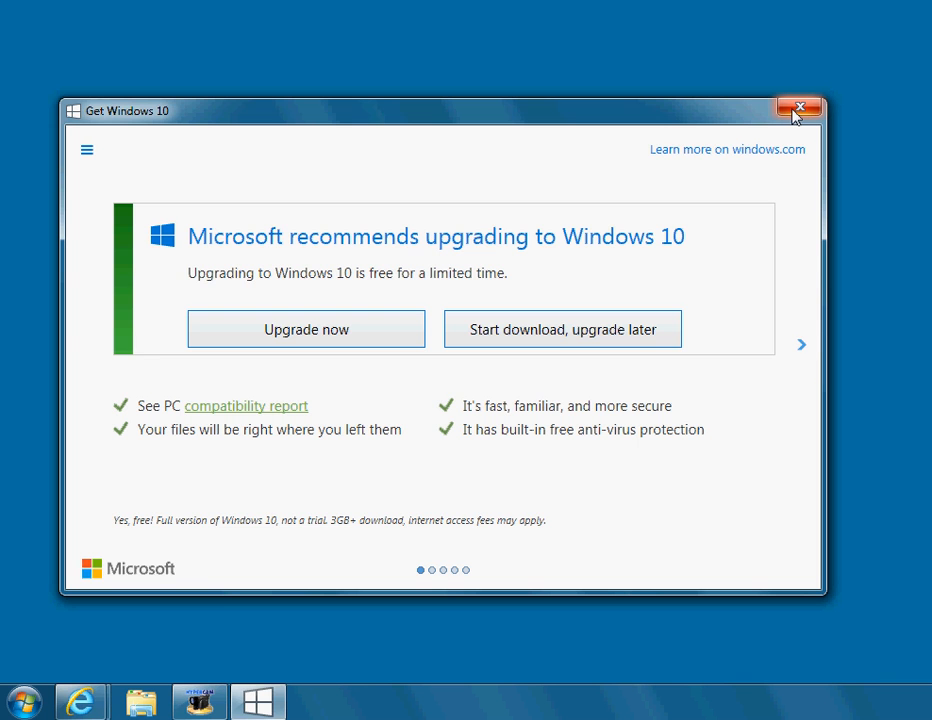
click(799, 107)
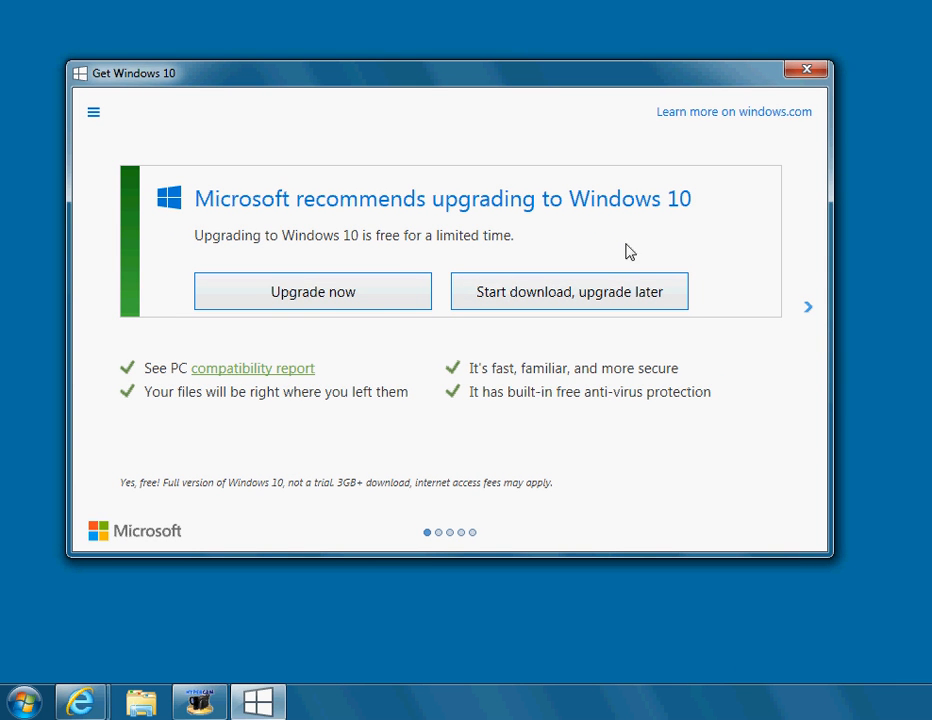
mouse_move(302, 312)
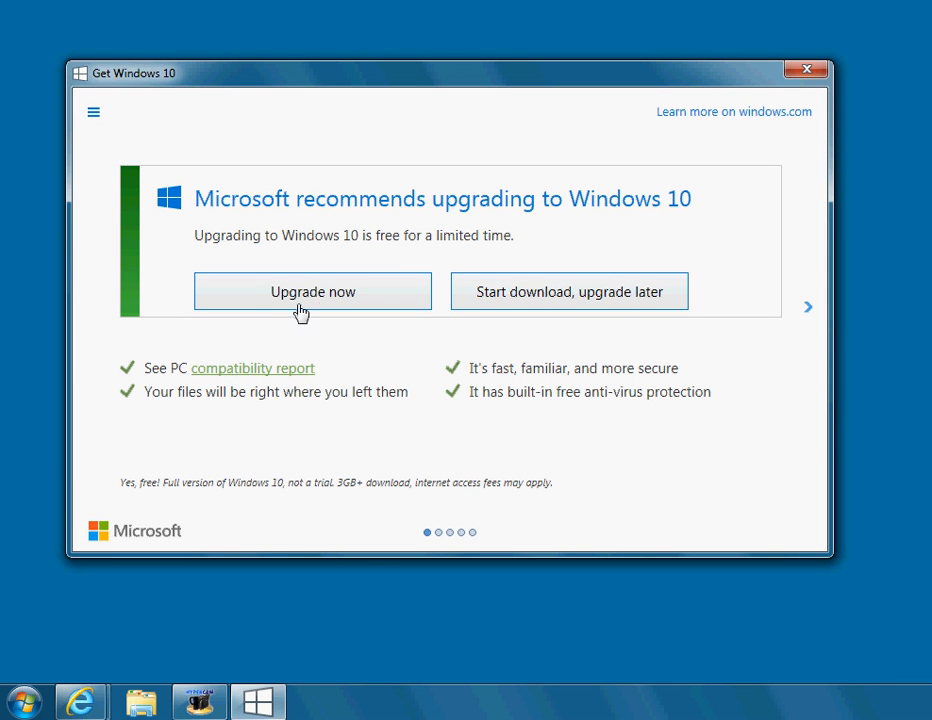
mouse_move(509, 308)
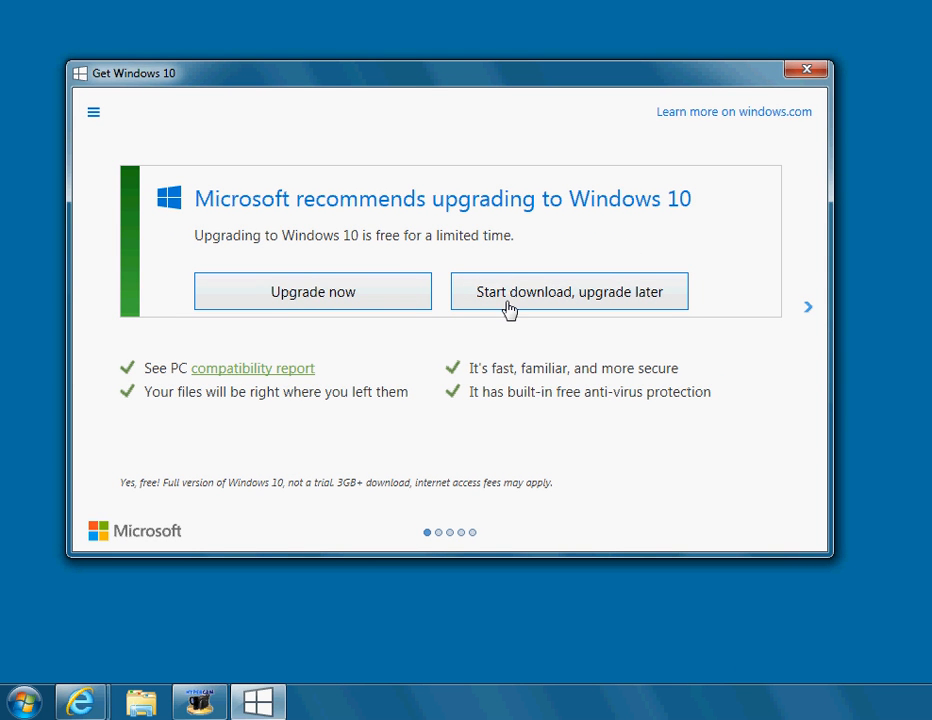
mouse_move(373, 312)
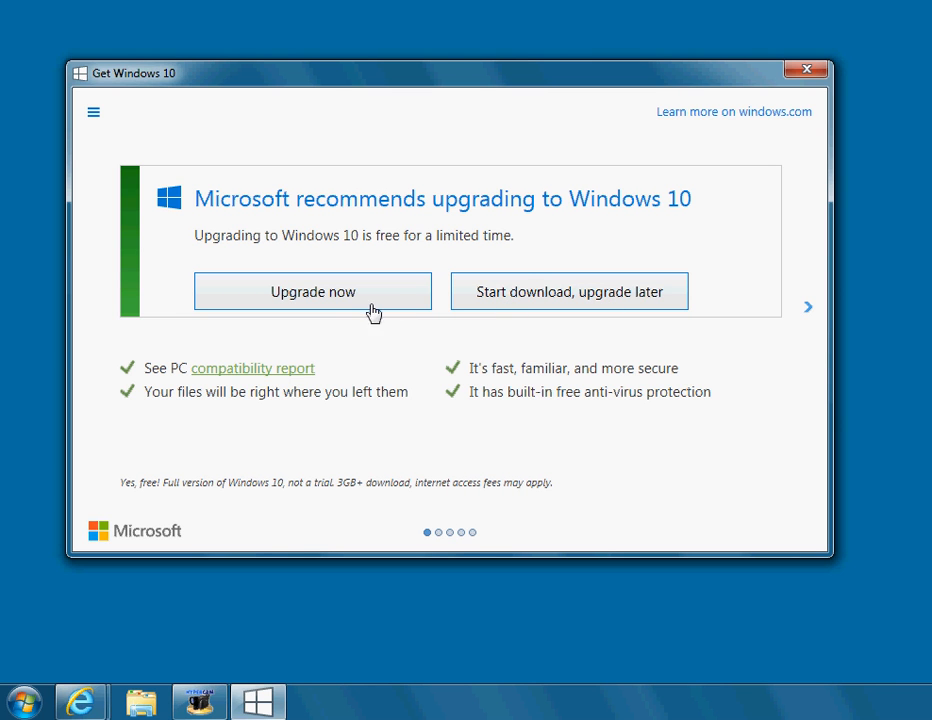
mouse_move(535, 293)
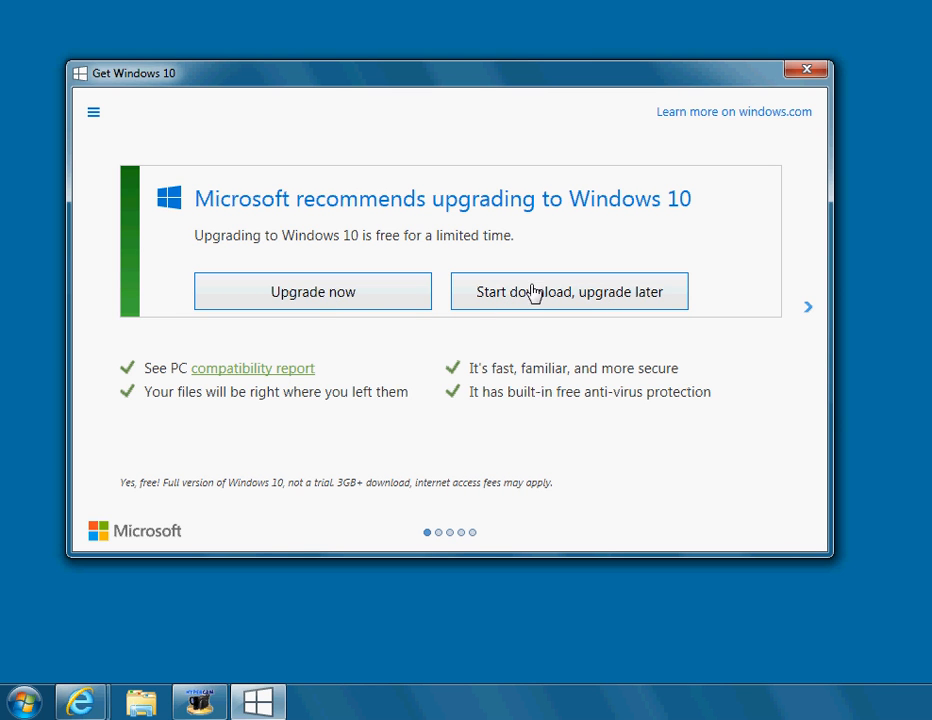
mouse_move(492, 300)
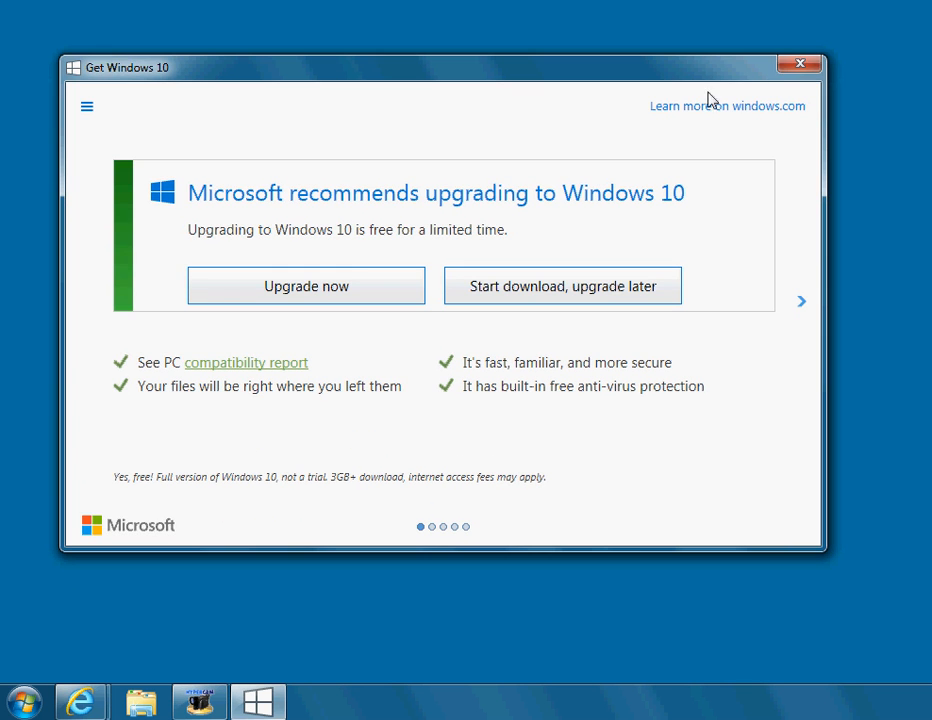
mouse_move(800, 64)
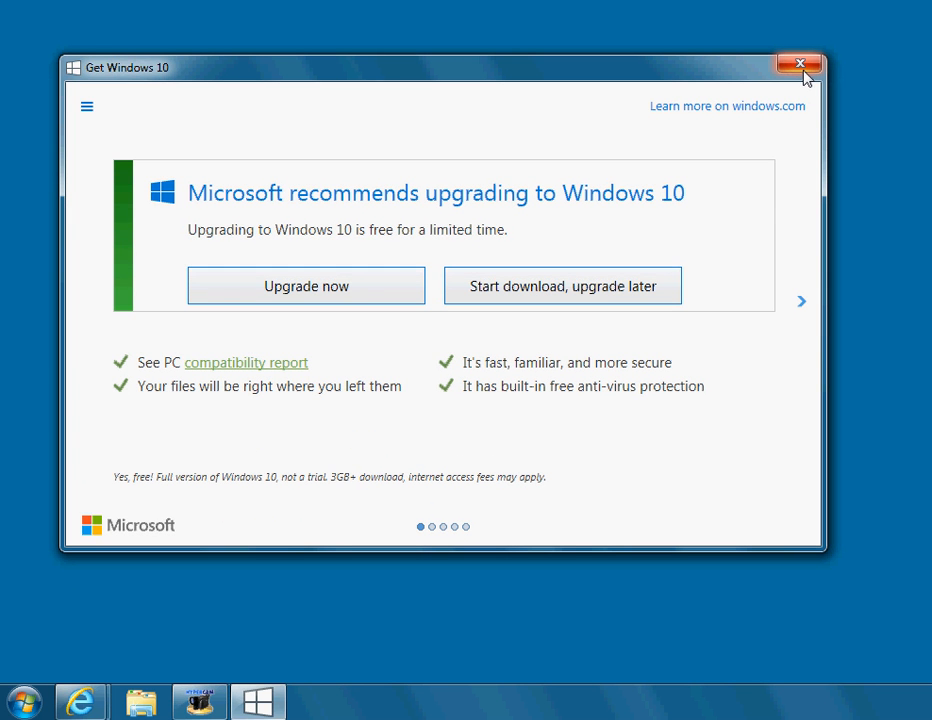
mouse_move(800, 66)
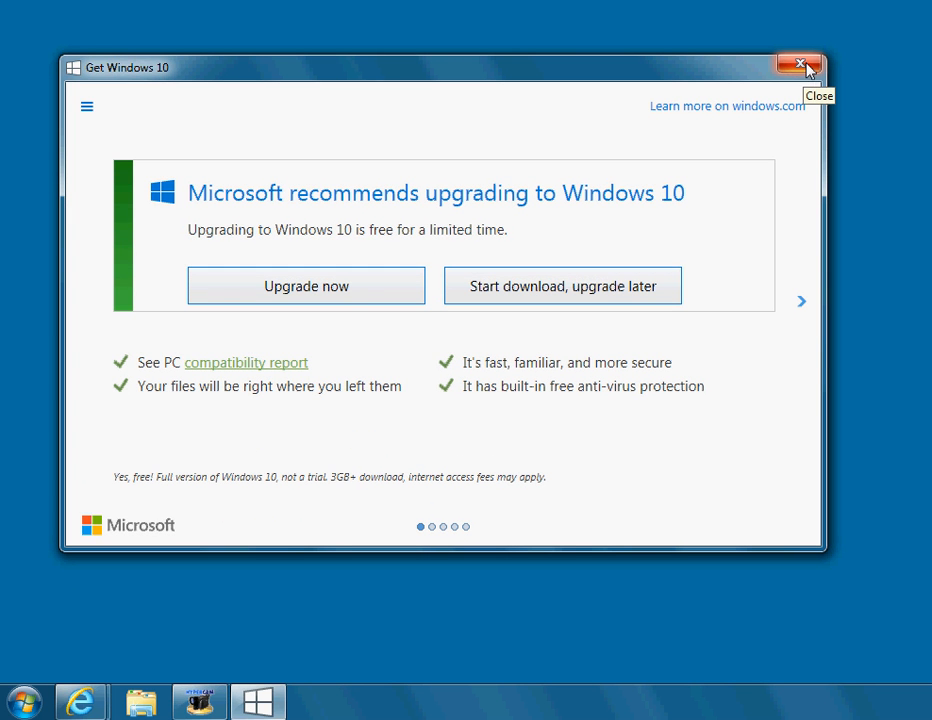
mouse_move(532, 314)
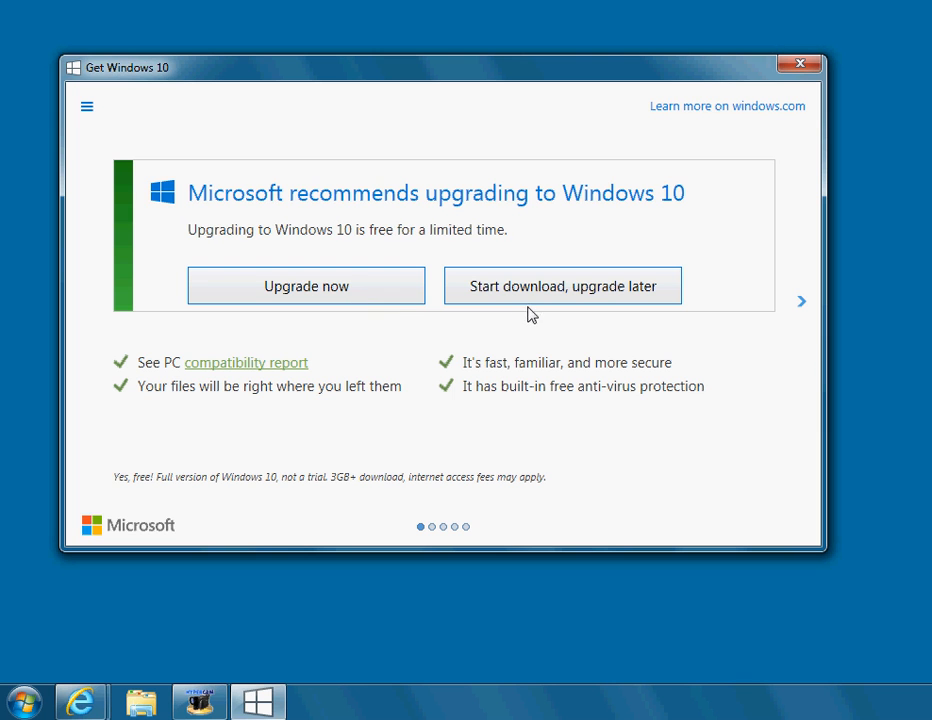
mouse_move(536, 305)
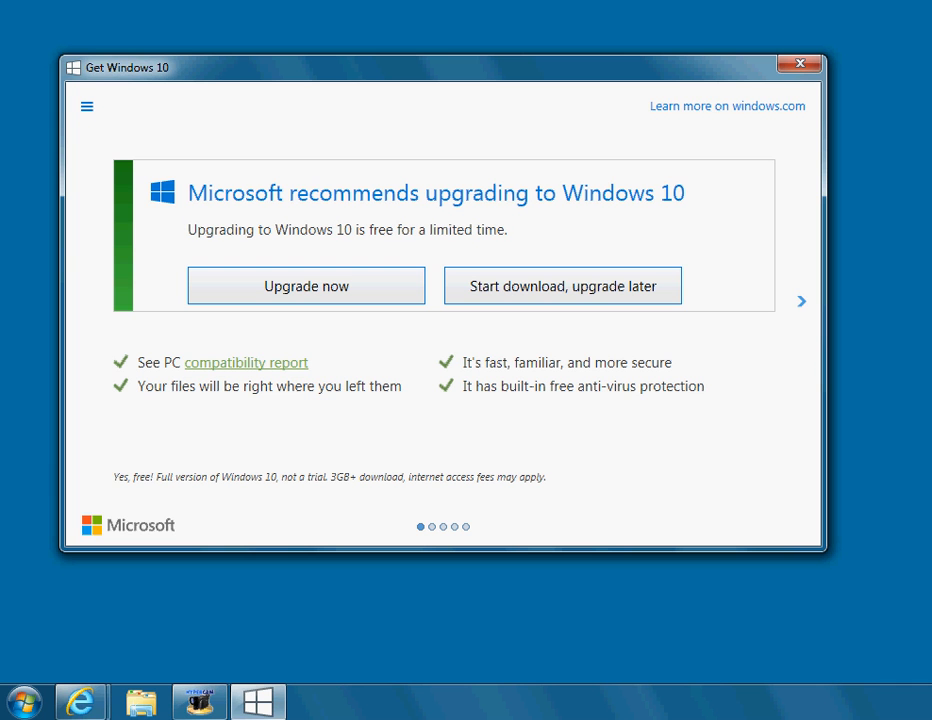
mouse_move(598, 314)
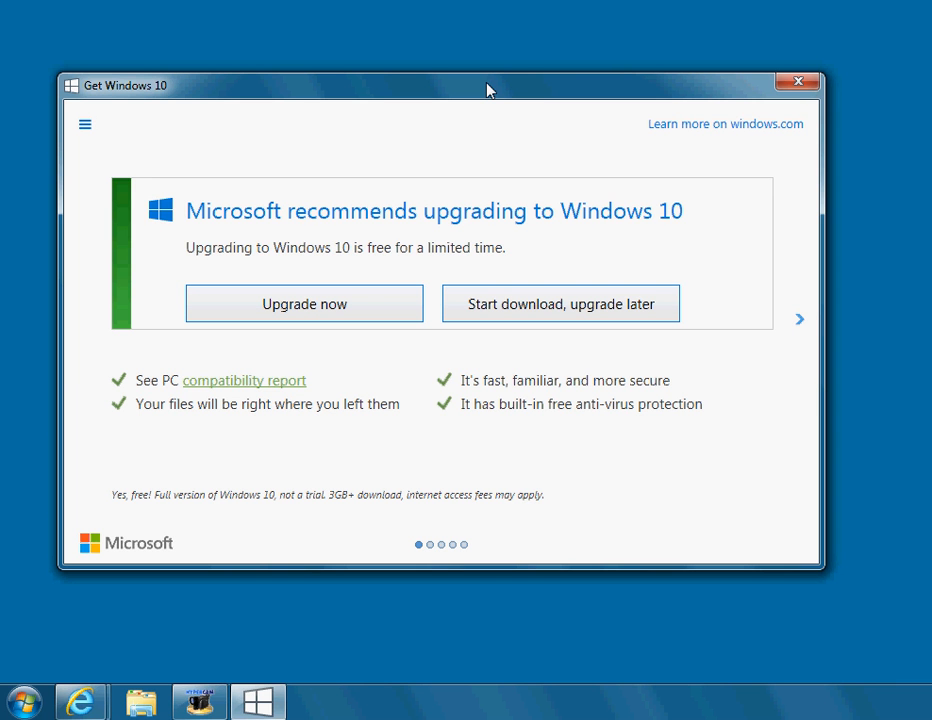
mouse_move(709, 124)
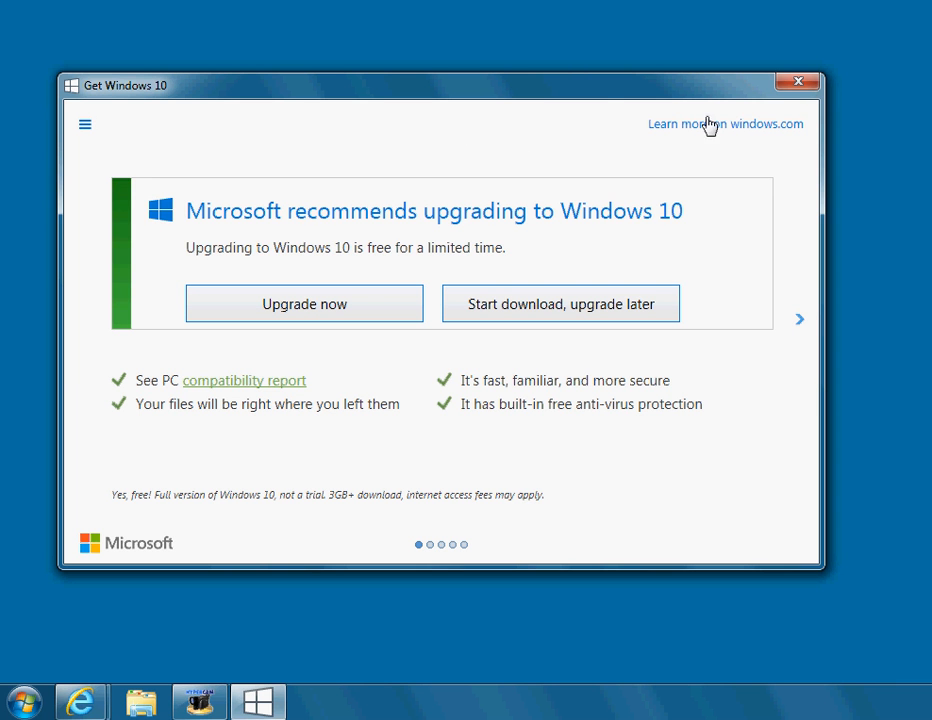
click(304, 303)
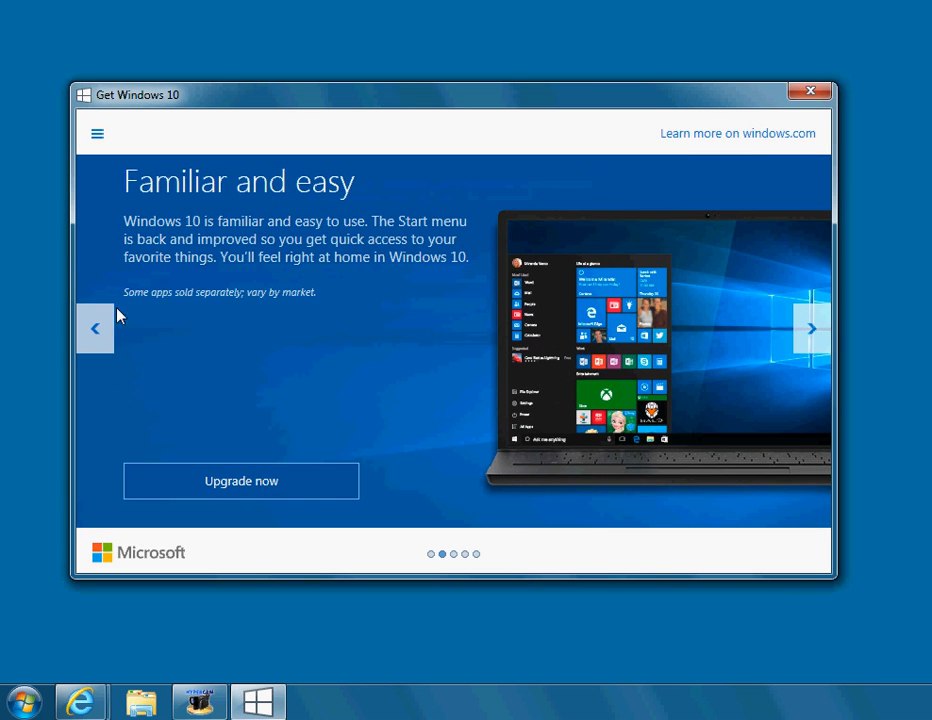
click(95, 328)
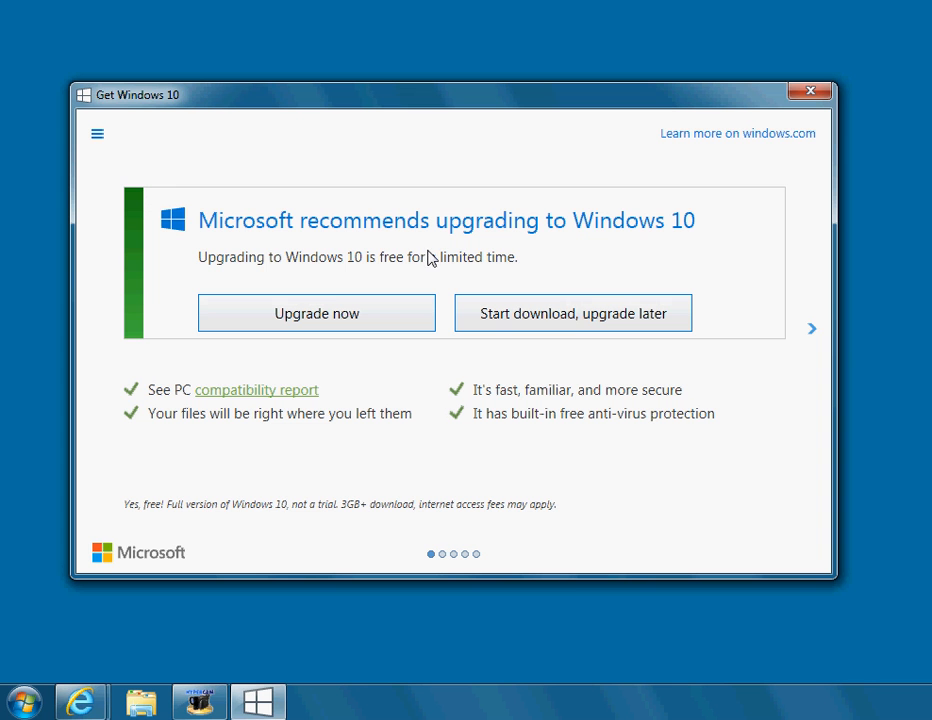
mouse_move(685, 110)
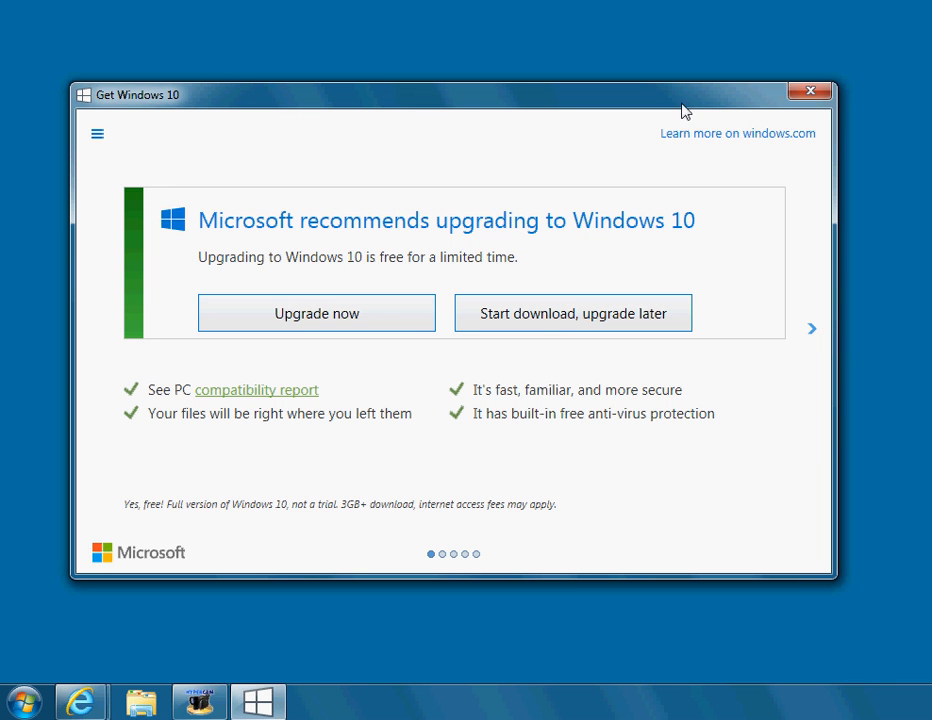
click(809, 91)
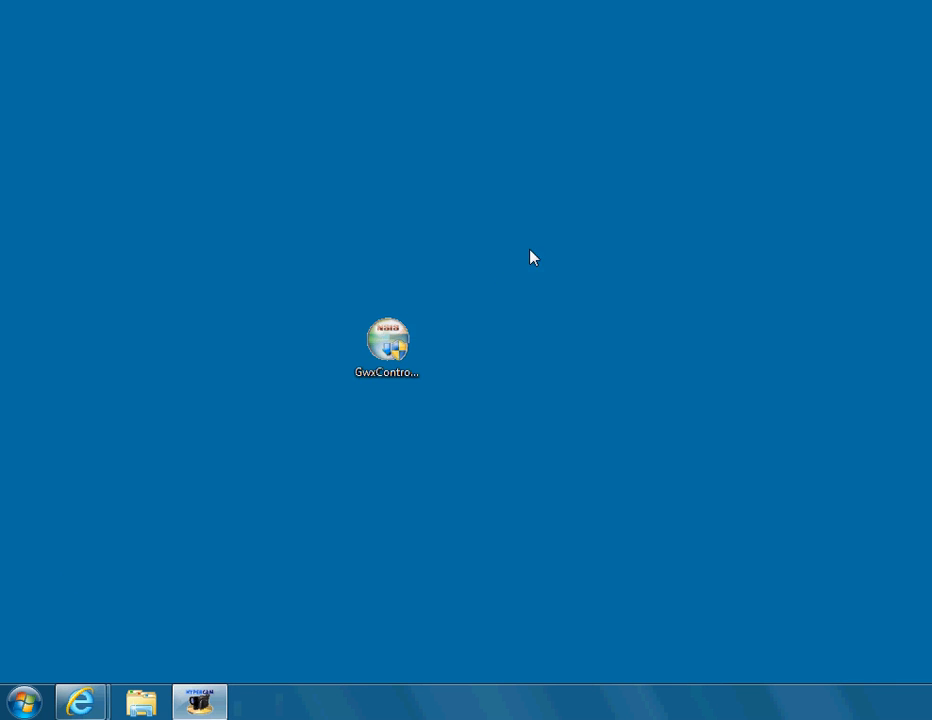
click(387, 345)
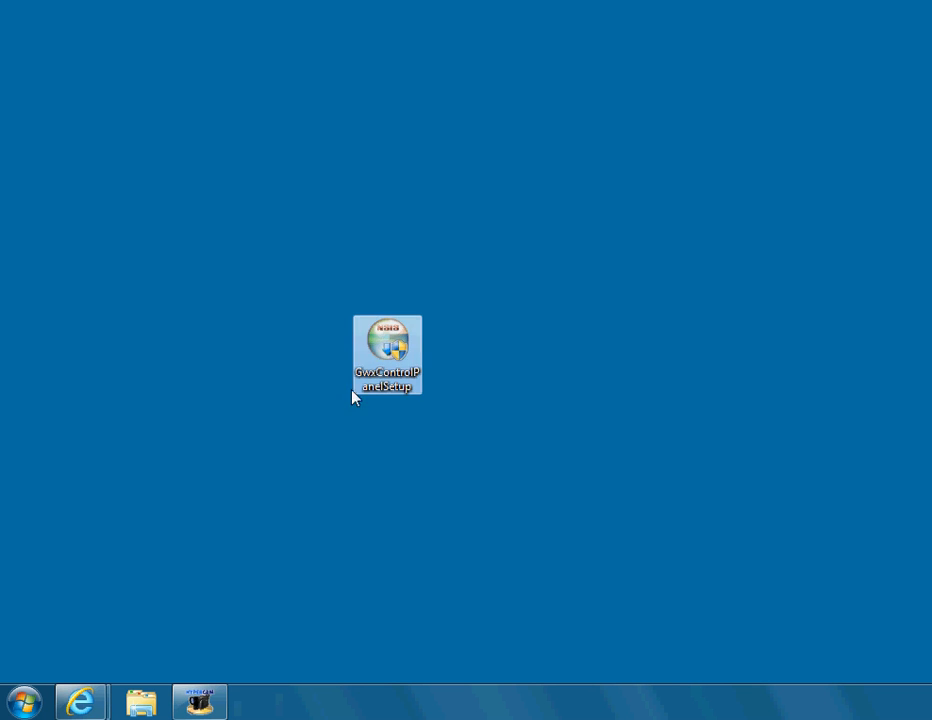
mouse_move(423, 395)
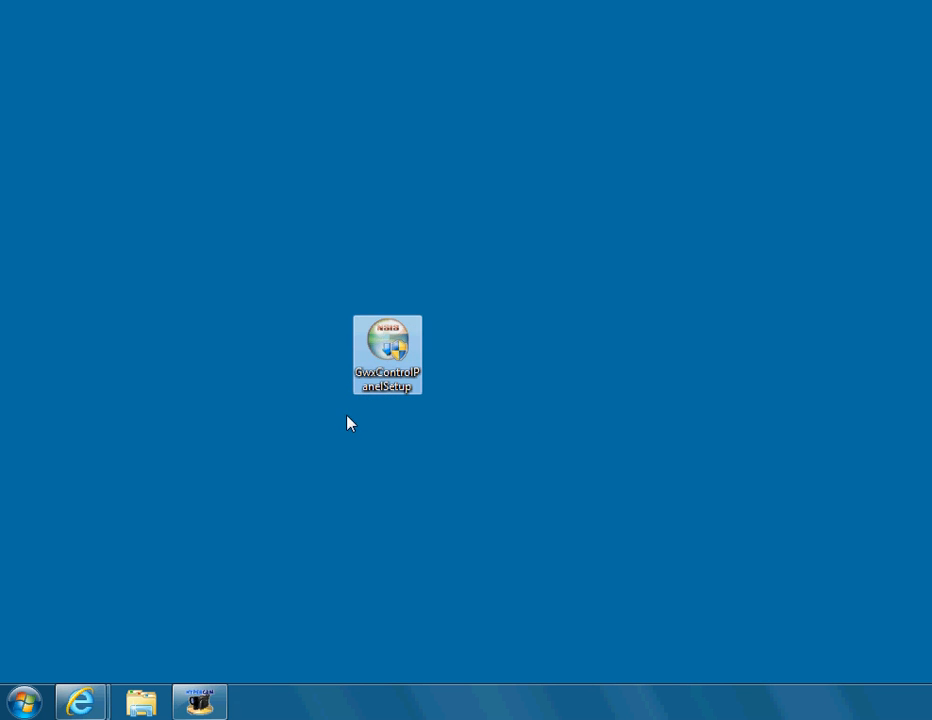
mouse_move(378, 385)
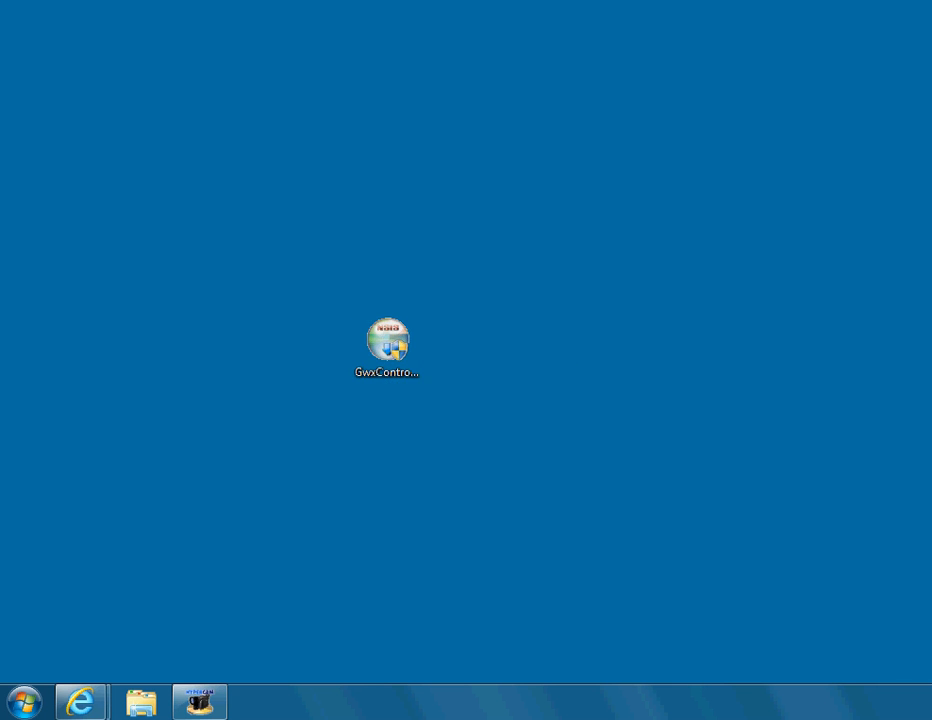
Step: Run the GwxControlPanelSetup installer and advance past its welcome page
double_click(387, 340)
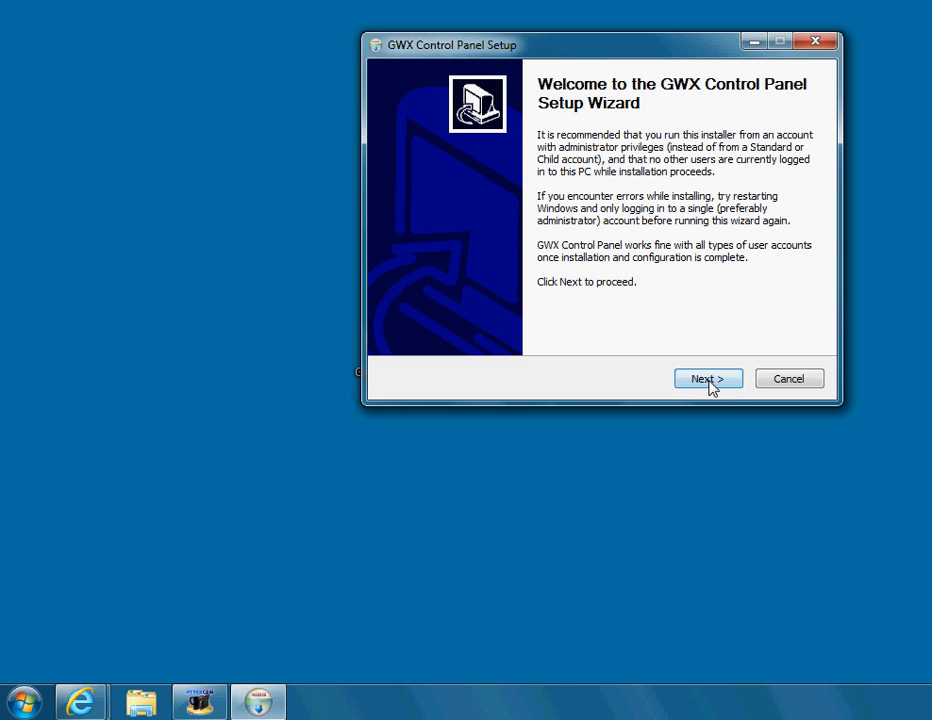
click(708, 378)
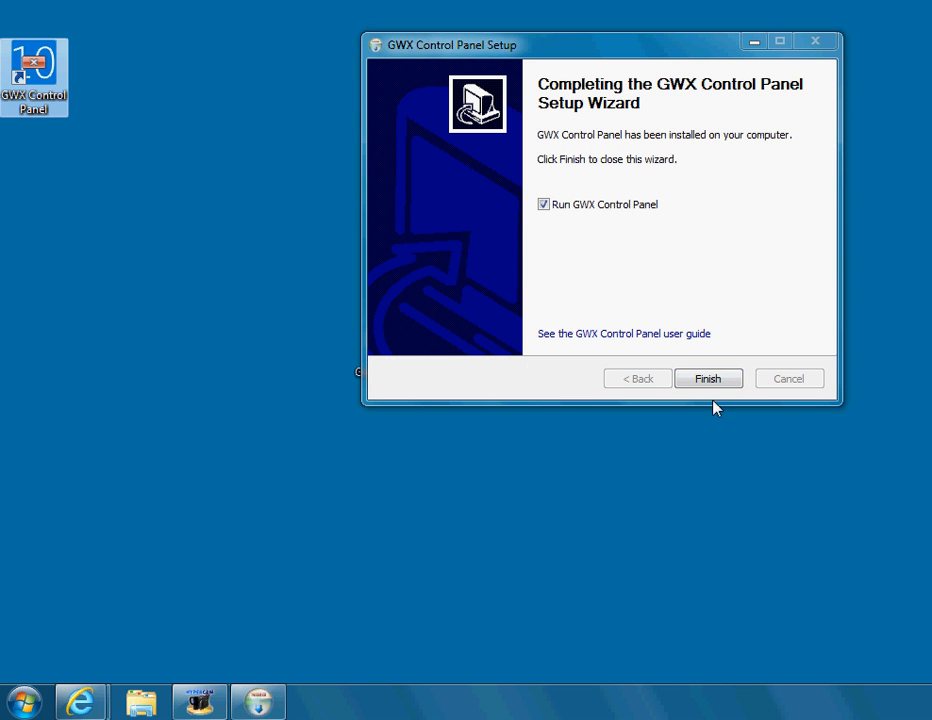
Step: Finish setup, accept the license agreement, and enter GWX Control Panel
click(707, 378)
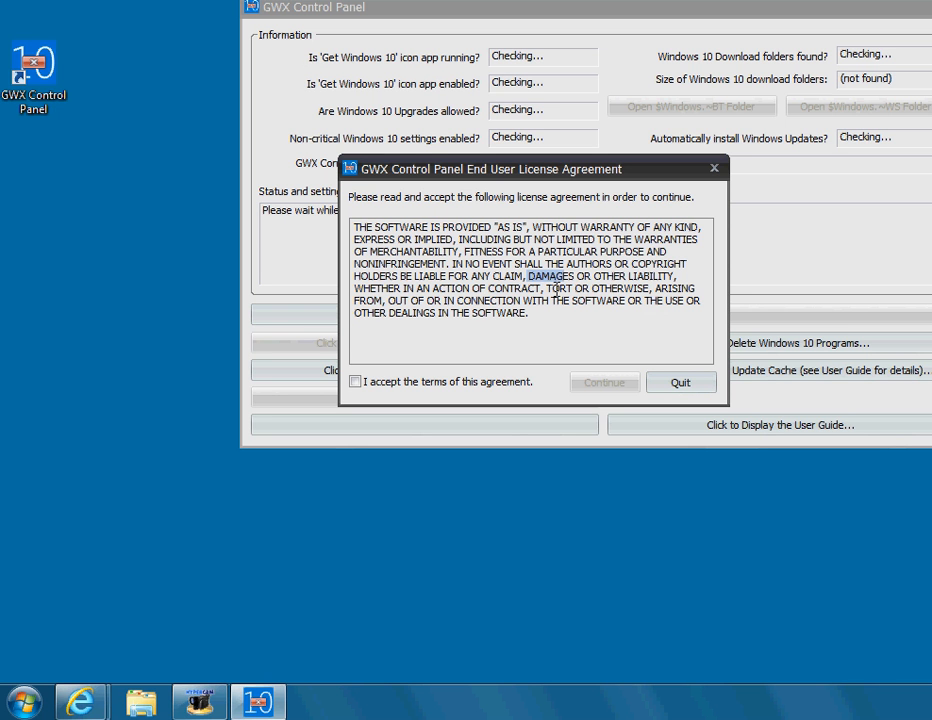
click(355, 381)
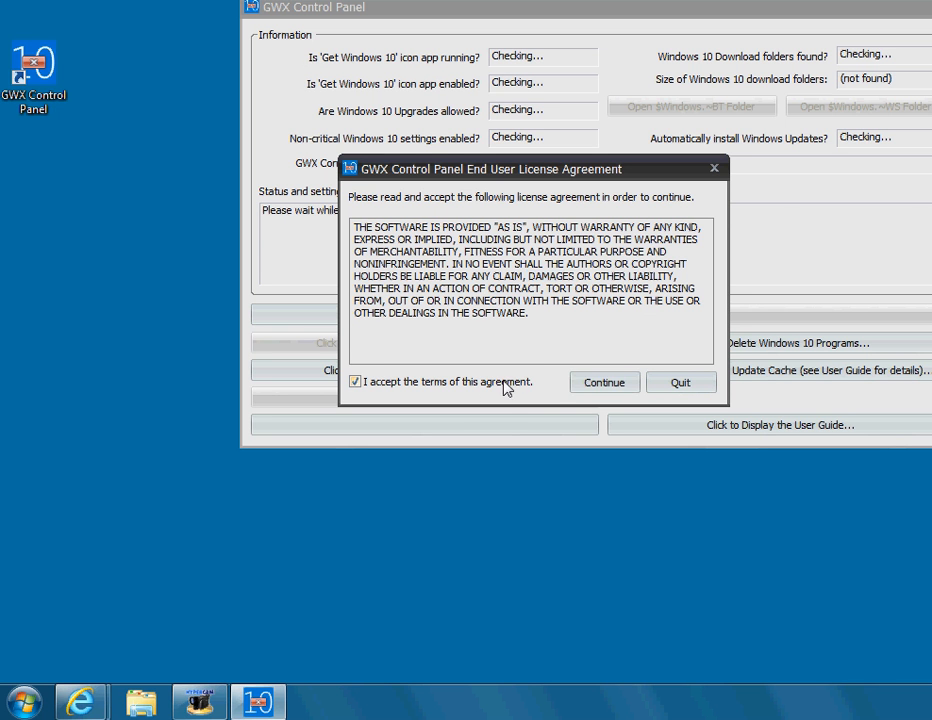
click(604, 382)
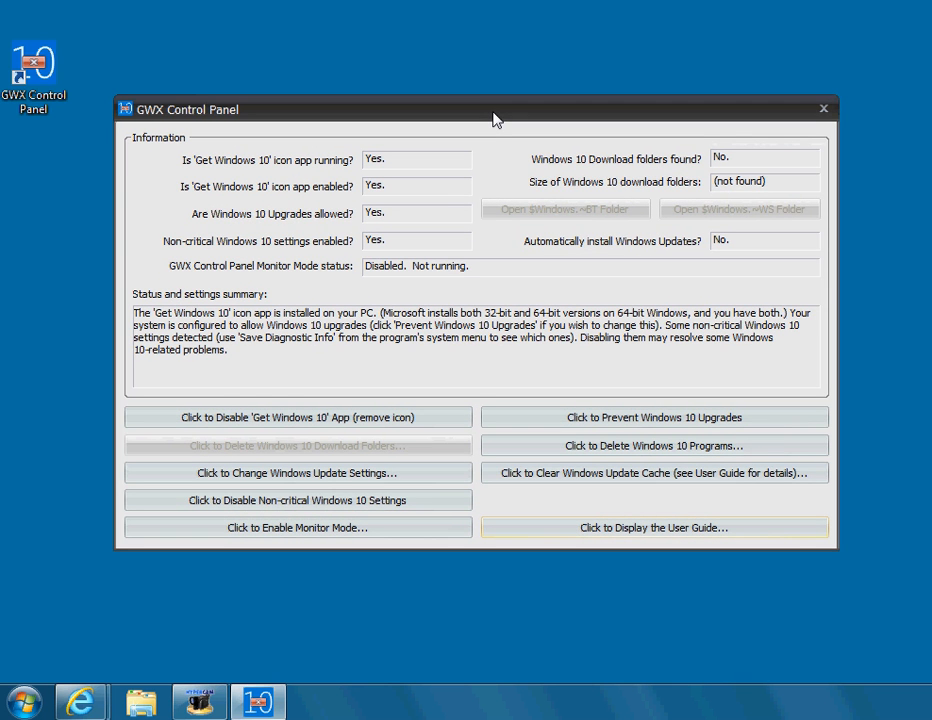
mouse_move(433, 159)
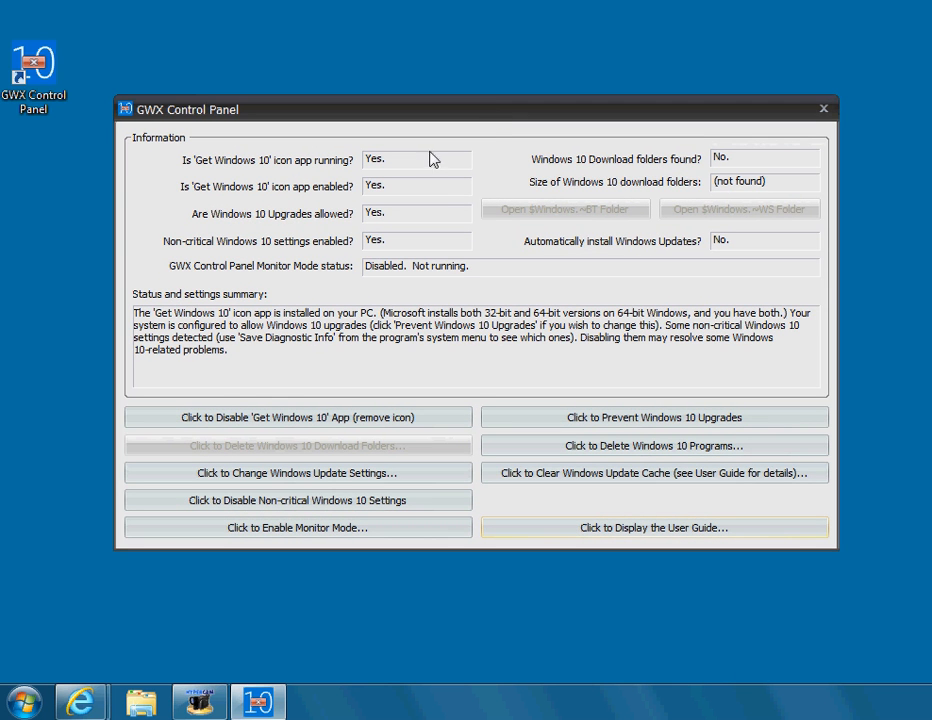
mouse_move(338, 160)
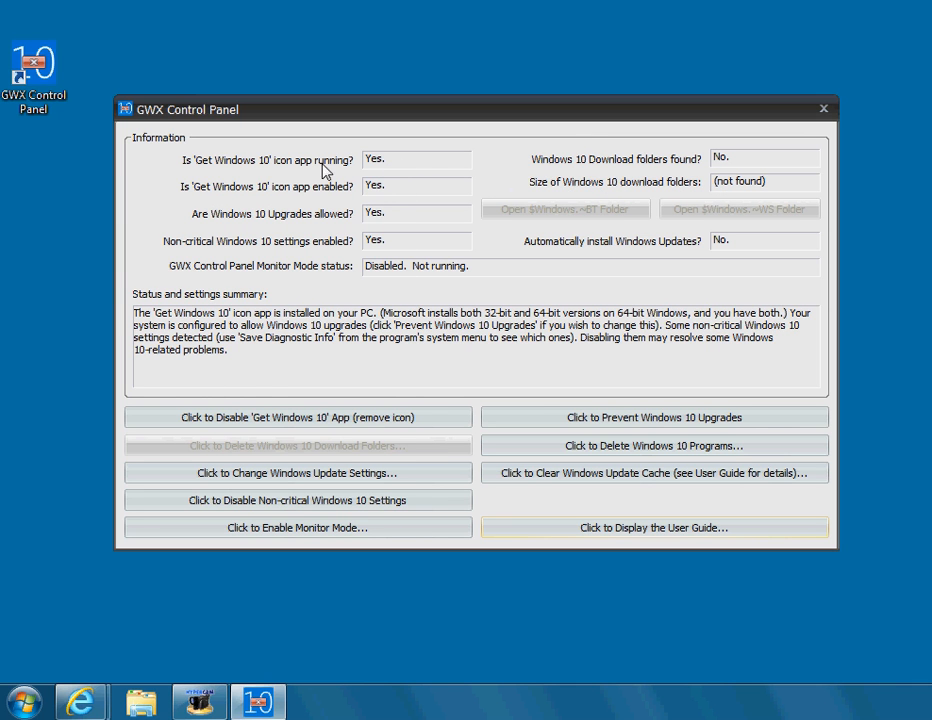
mouse_move(287, 202)
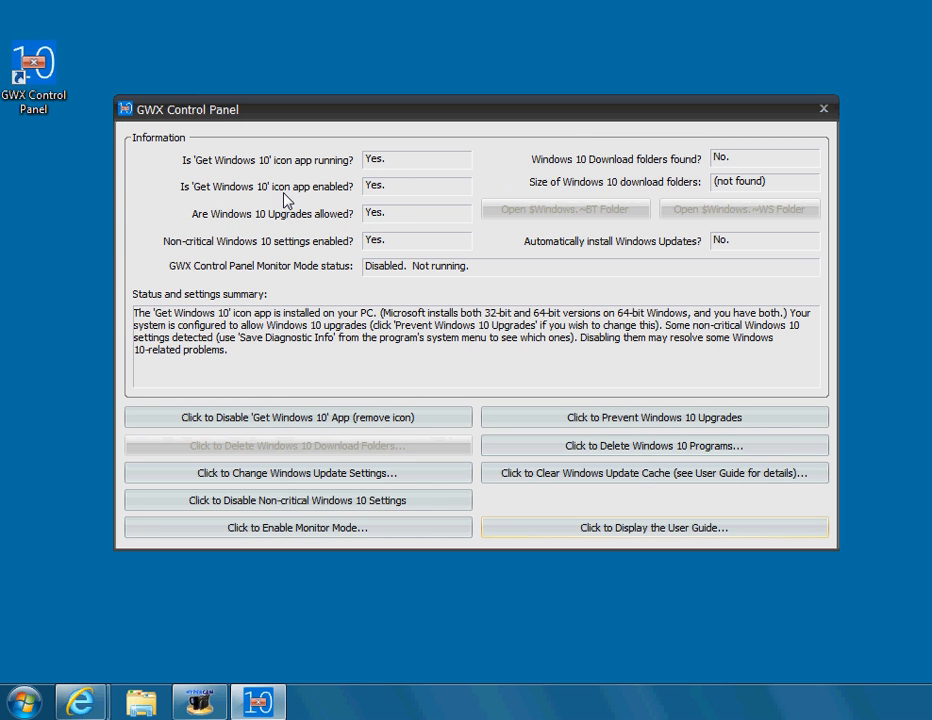
mouse_move(392, 180)
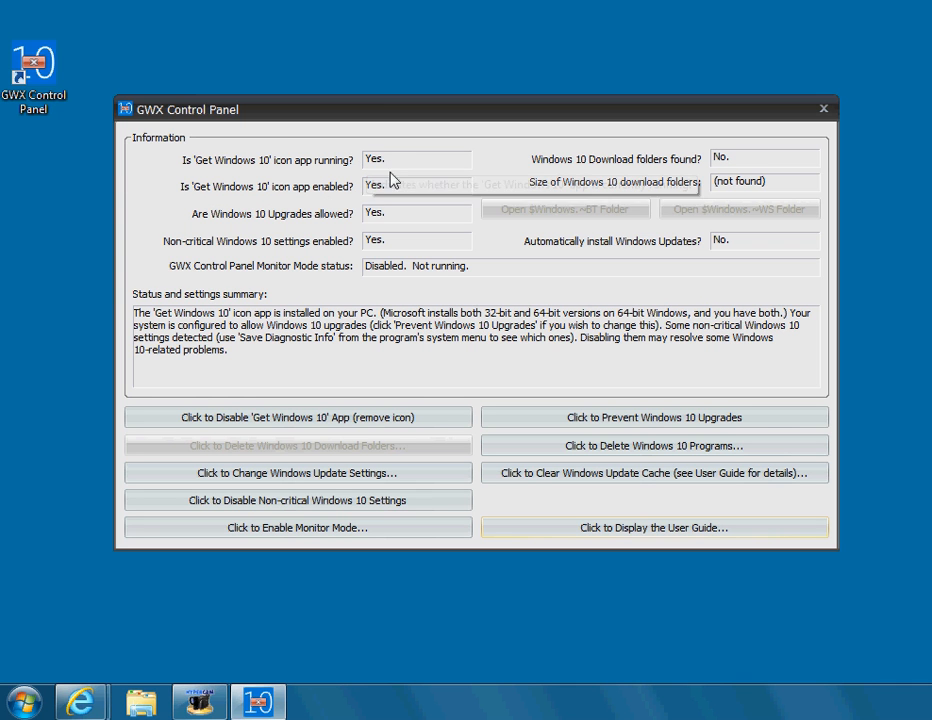
mouse_move(380, 165)
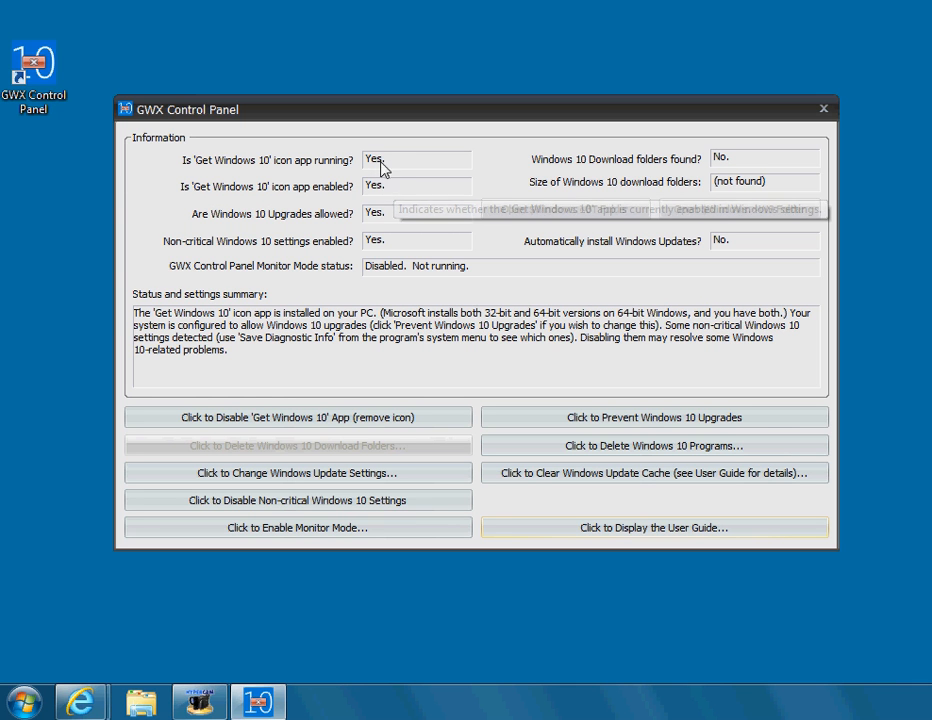
mouse_move(318, 233)
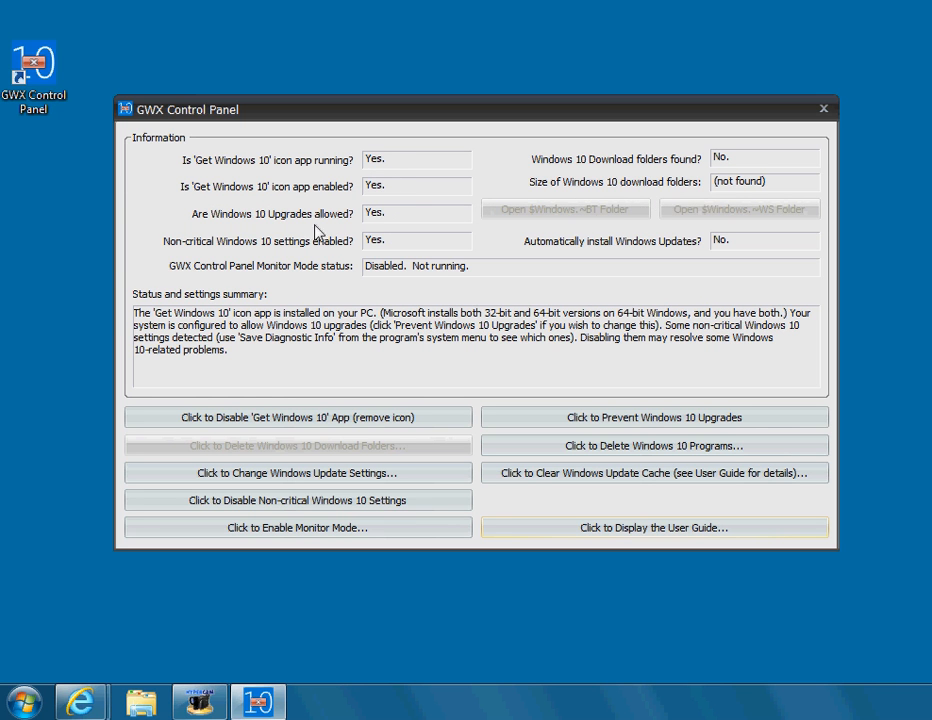
mouse_move(345, 268)
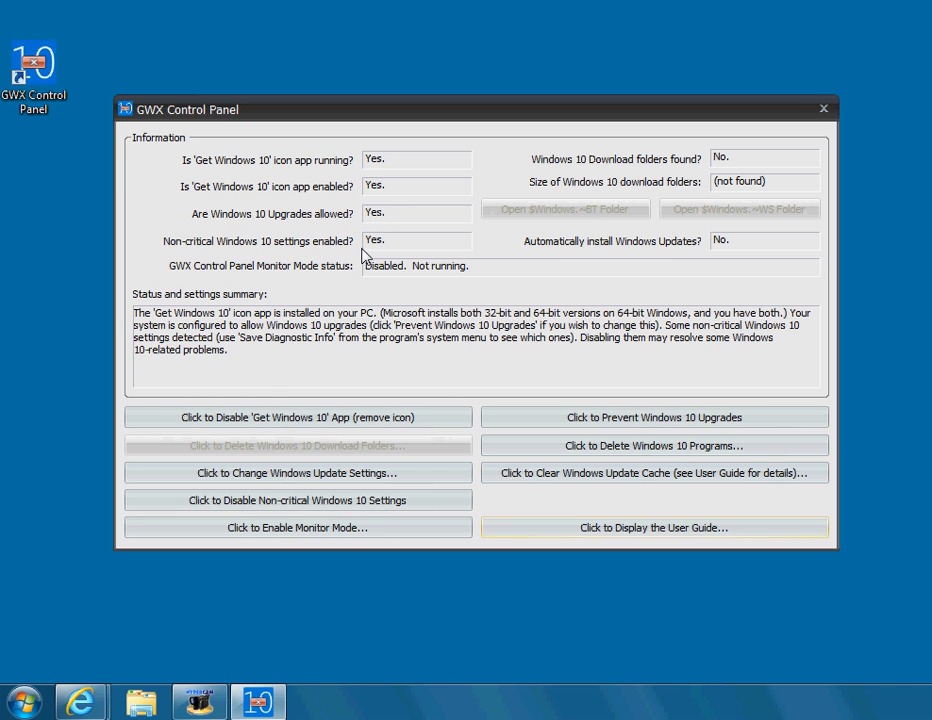
mouse_move(375, 241)
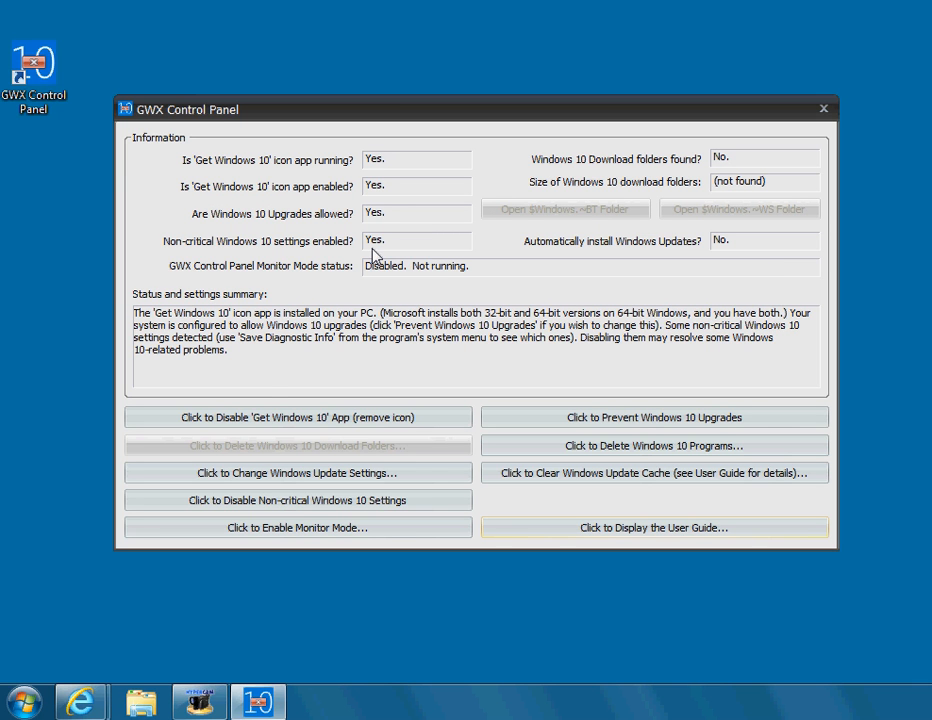
mouse_move(232, 264)
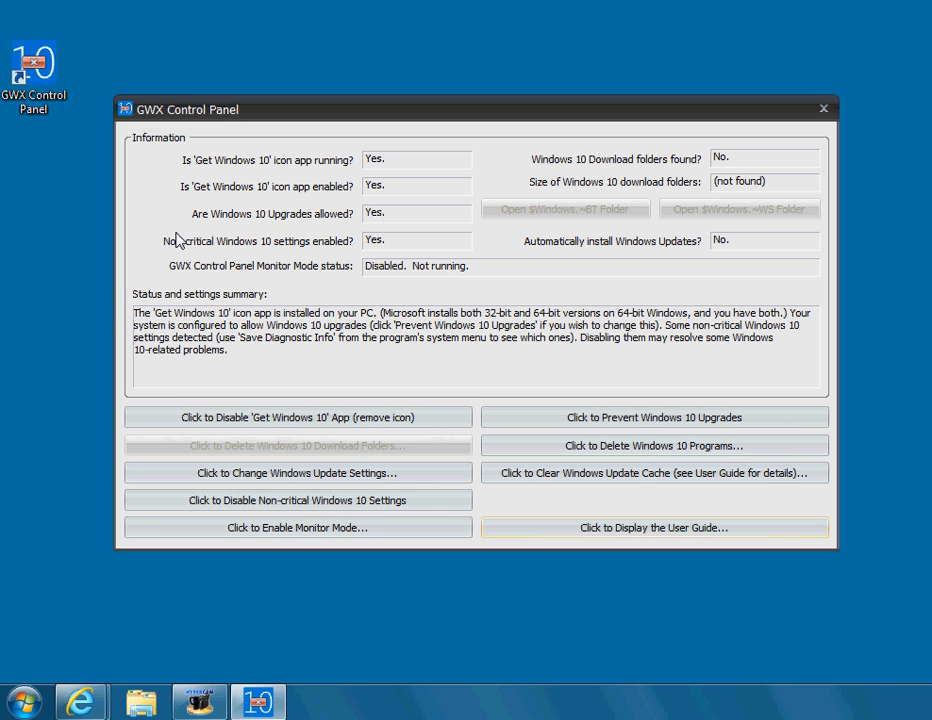
mouse_move(162, 258)
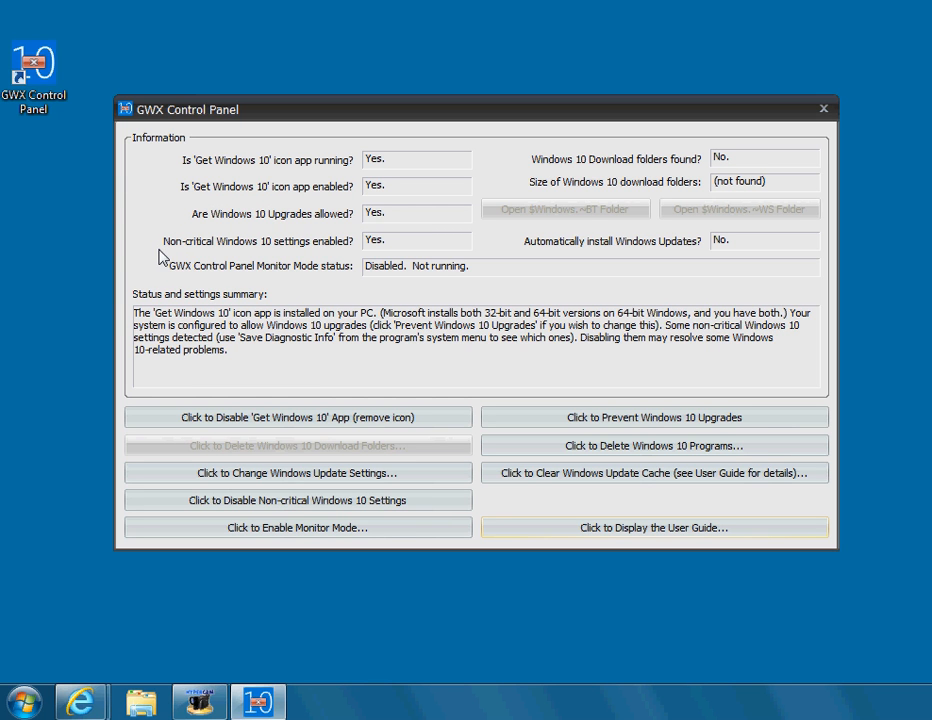
mouse_move(332, 257)
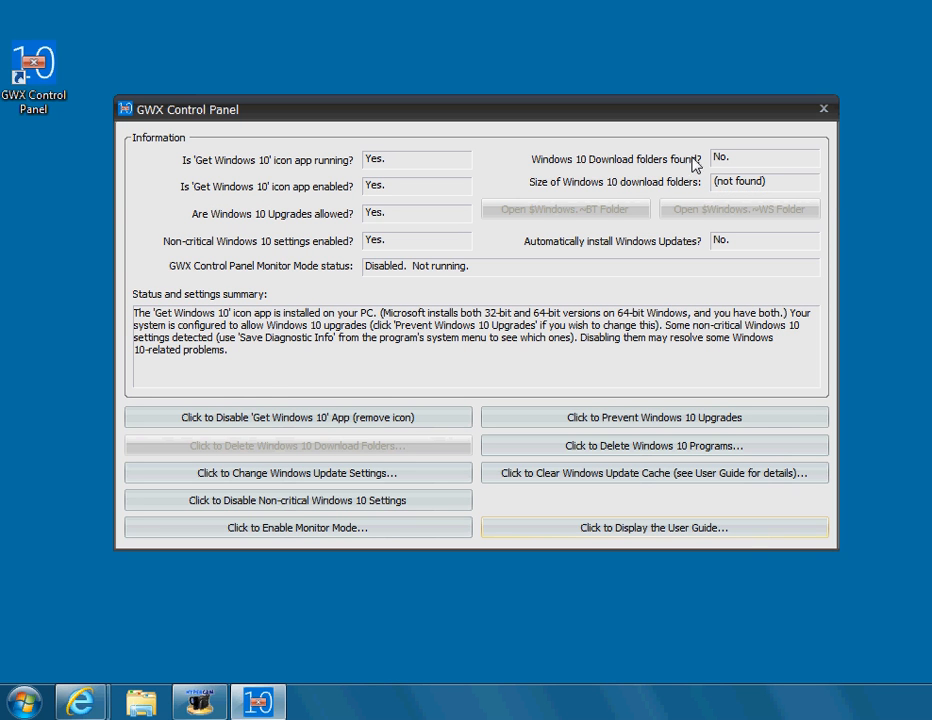
mouse_move(703, 170)
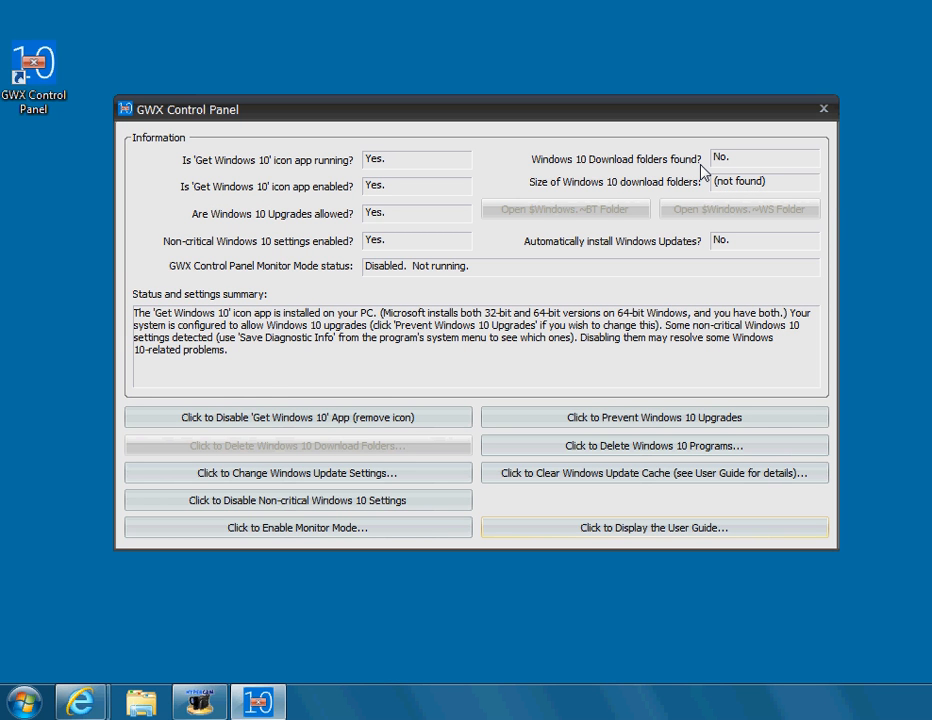
mouse_move(718, 170)
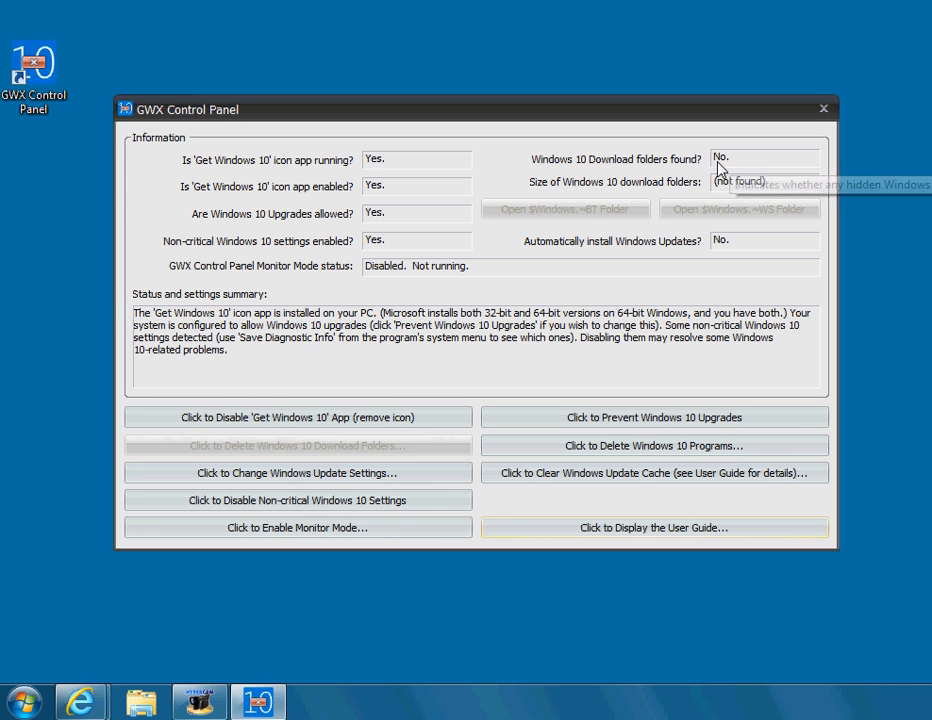
mouse_move(702, 201)
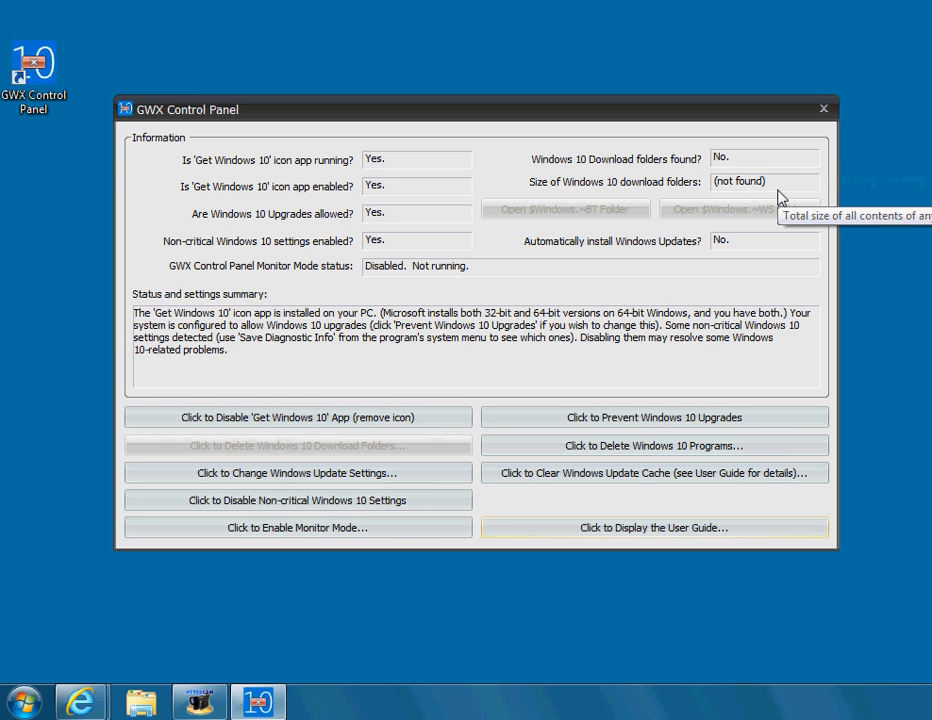
mouse_move(757, 191)
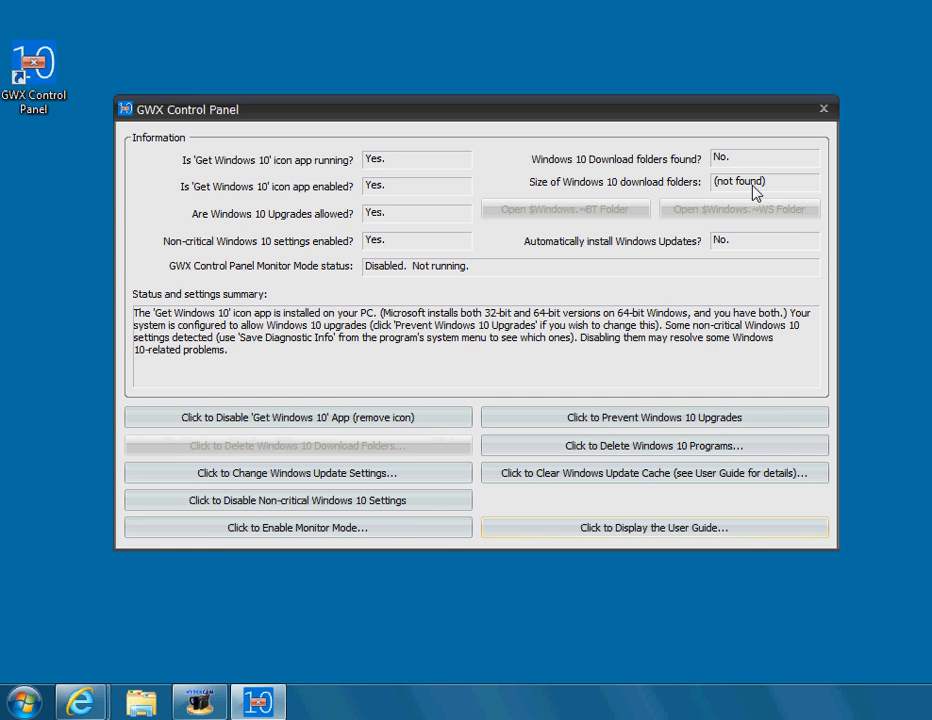
mouse_move(745, 177)
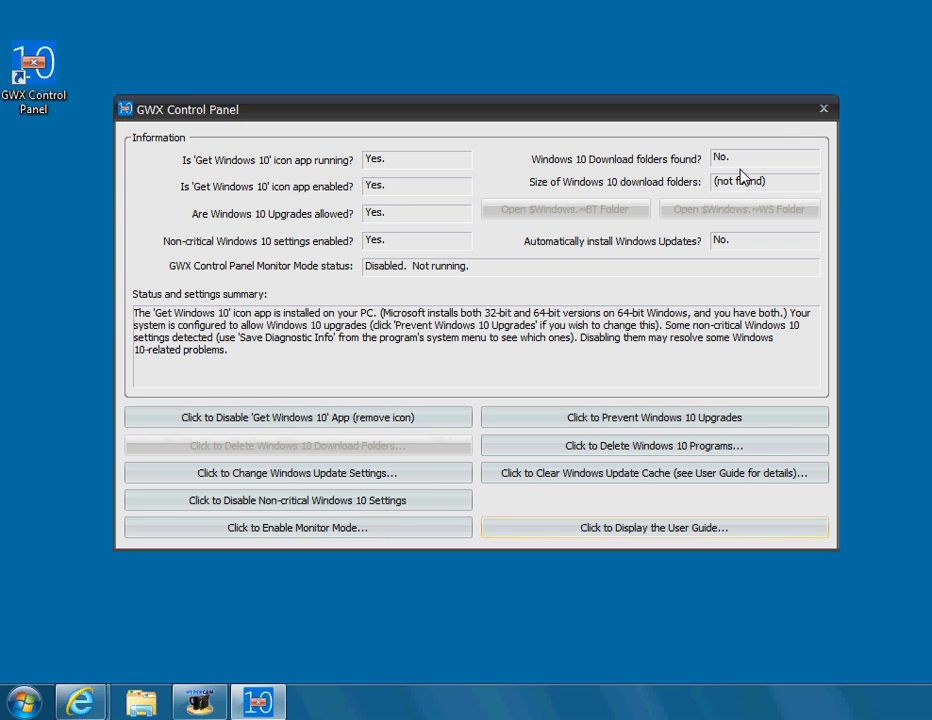
mouse_move(740, 160)
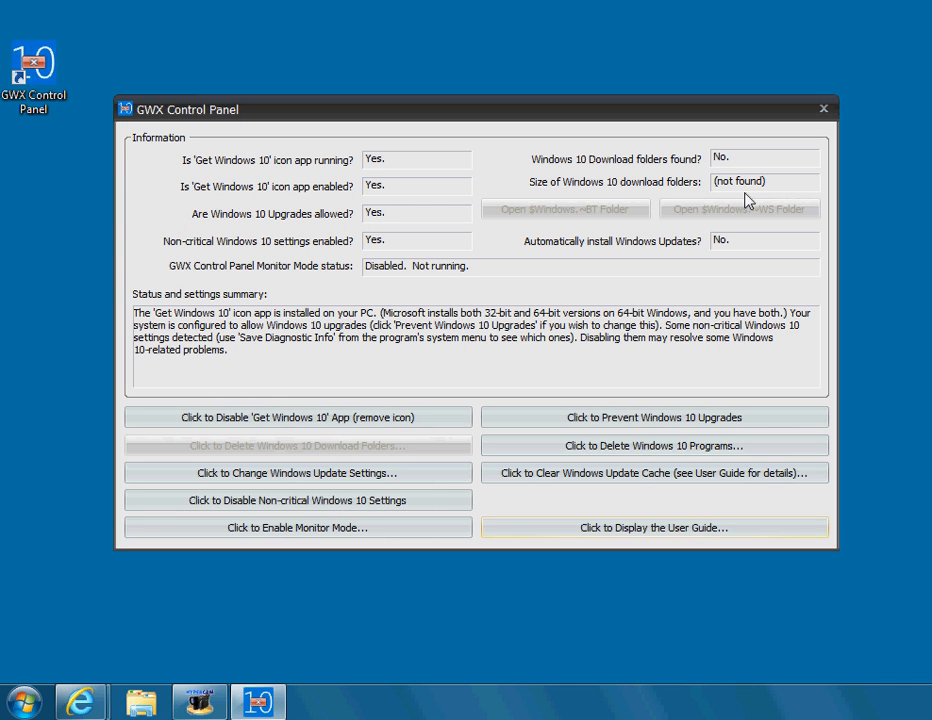
mouse_move(751, 190)
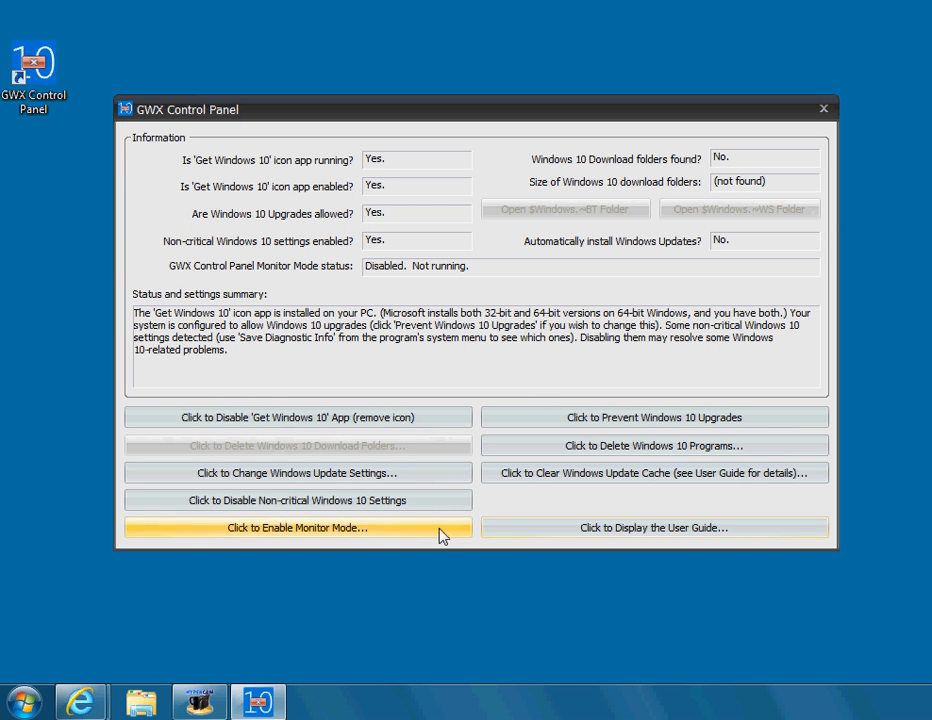
mouse_move(418, 493)
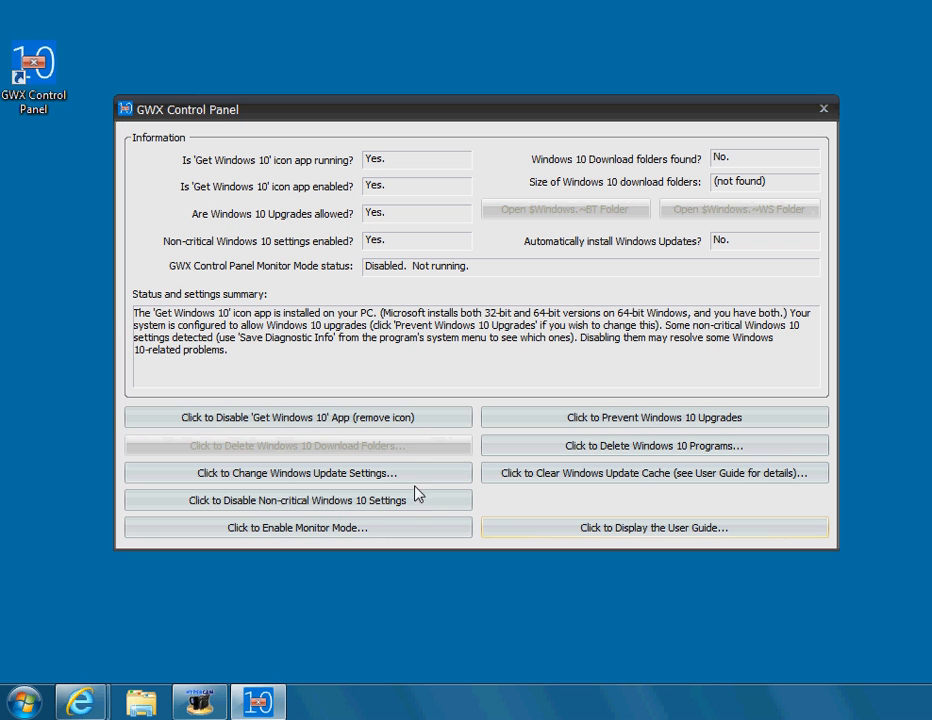
mouse_move(472, 337)
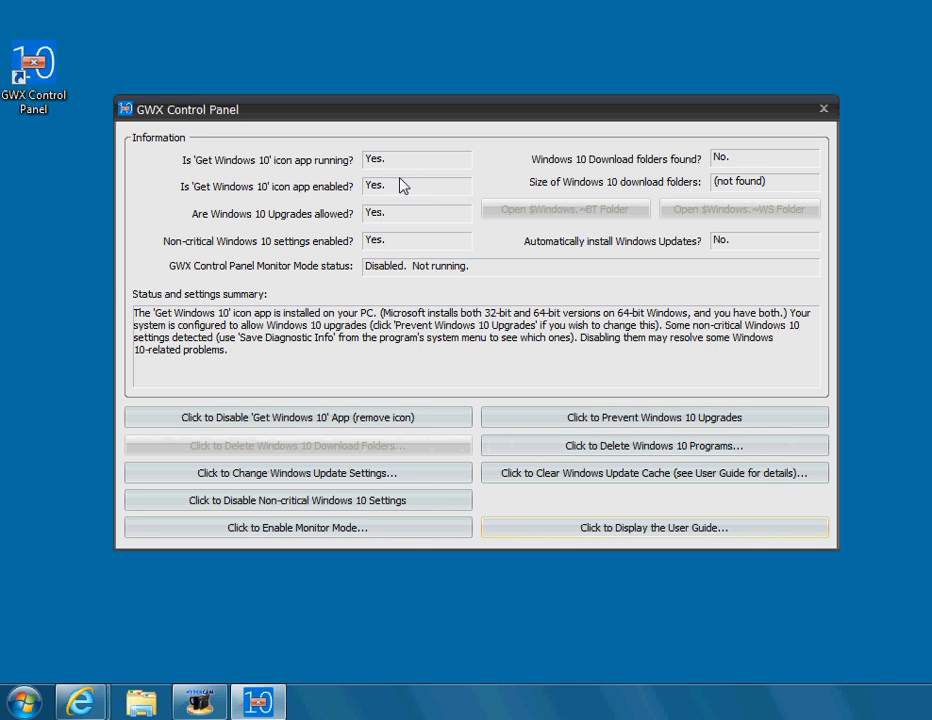
Step: Disable the Get Windows 10 app and remove its icon
click(297, 417)
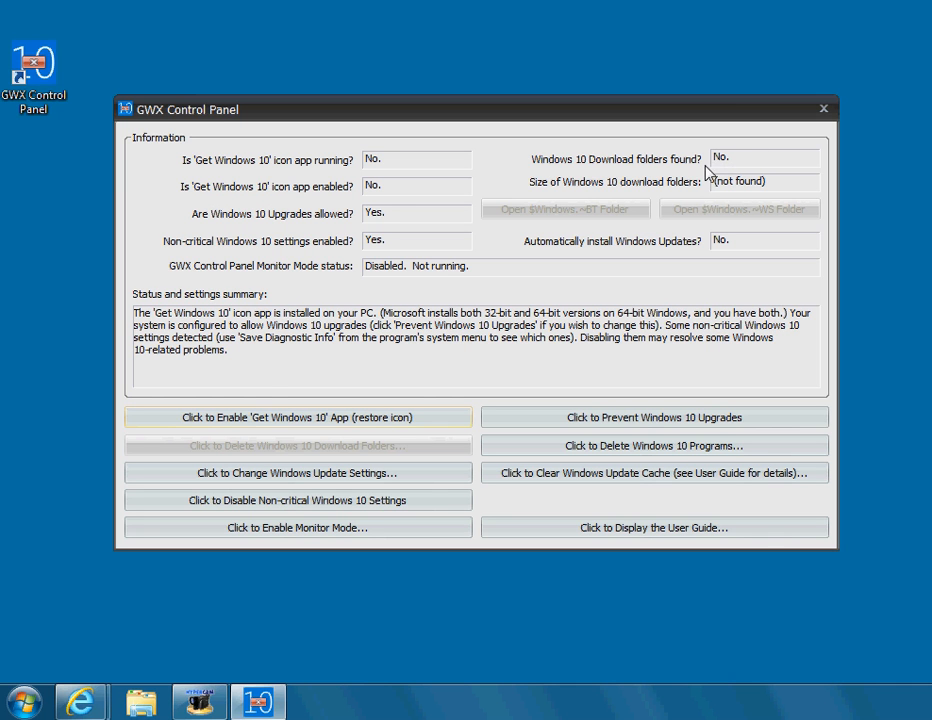
mouse_move(745, 168)
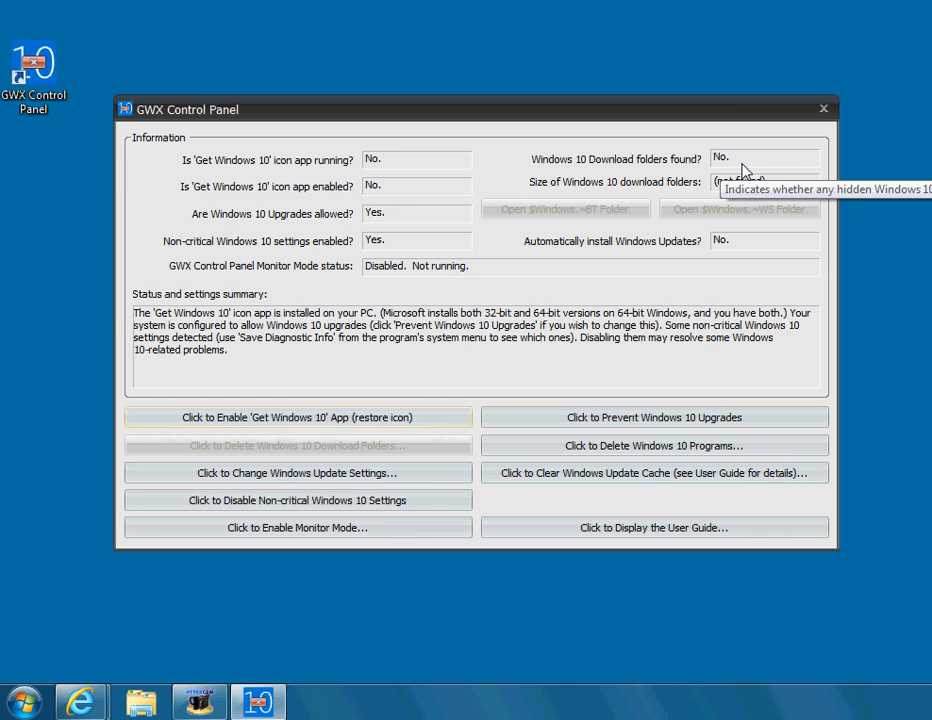
mouse_move(766, 173)
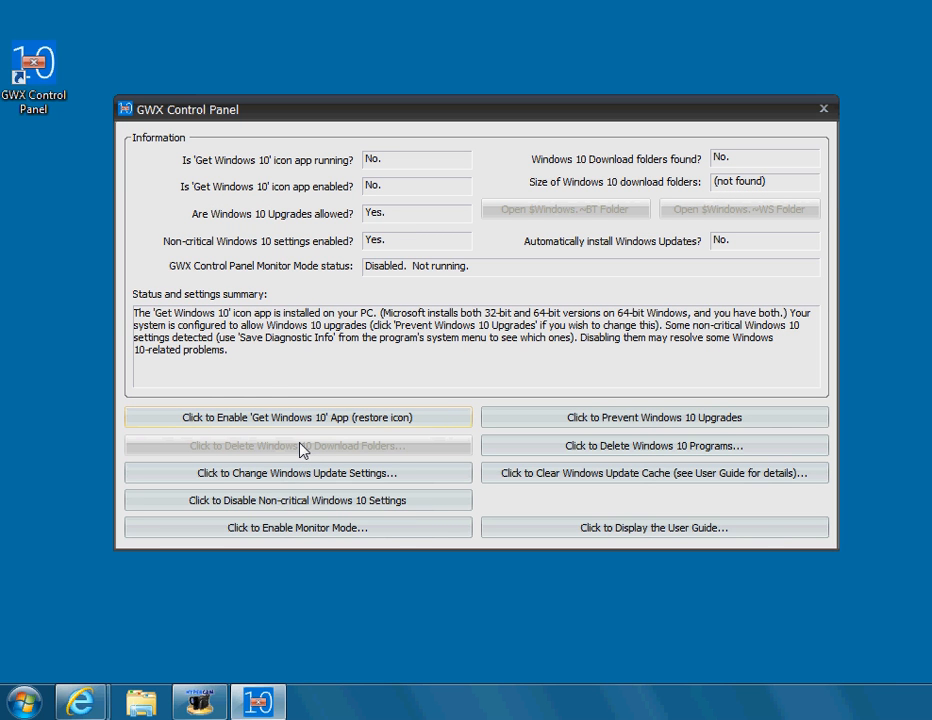
mouse_move(845, 171)
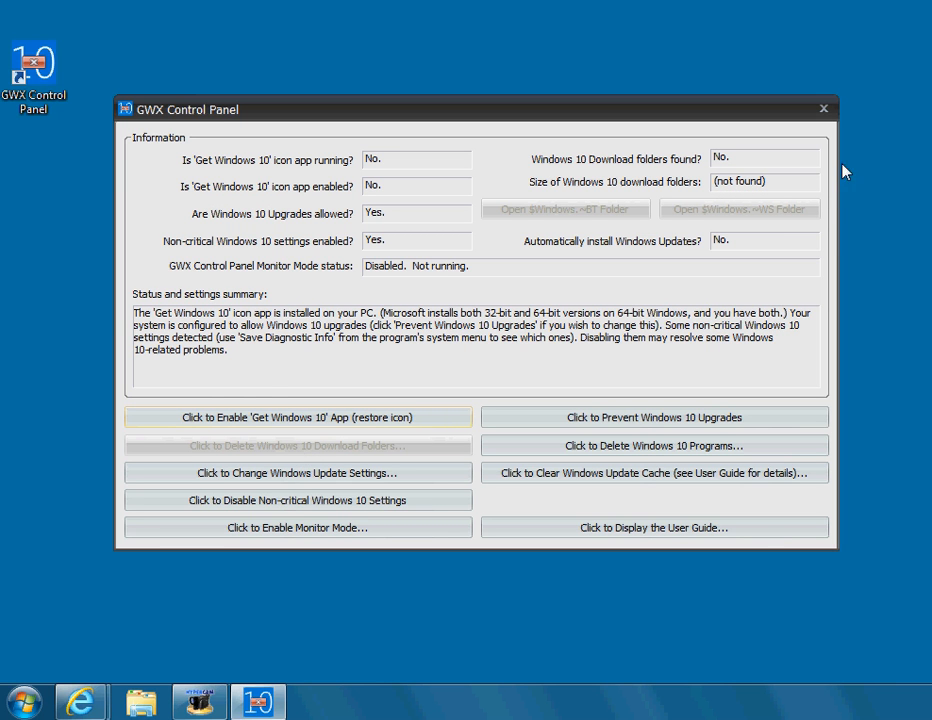
mouse_move(740, 182)
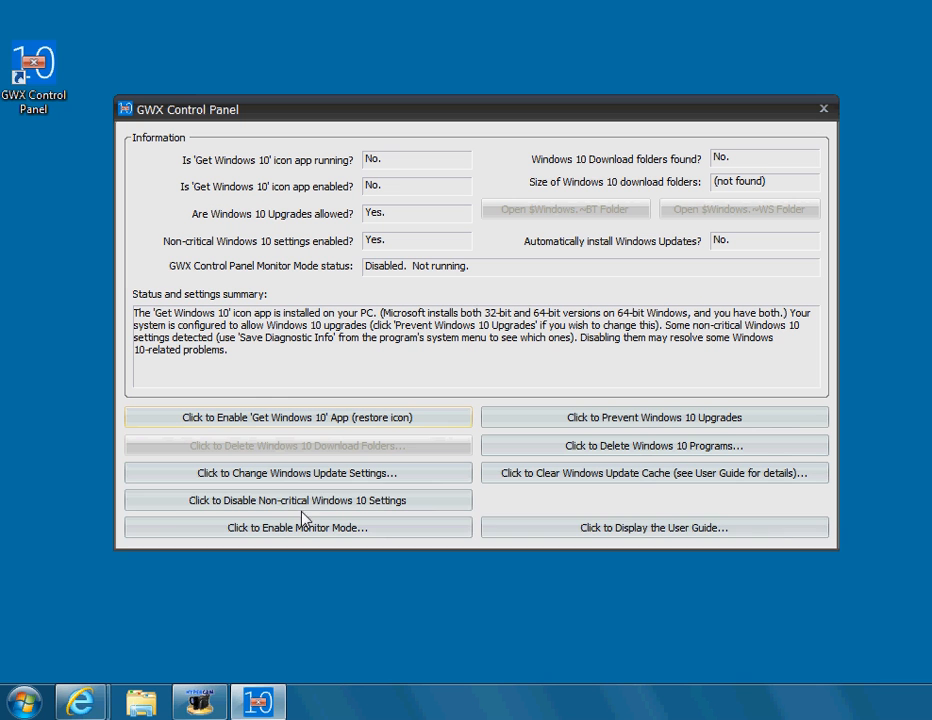
mouse_move(297, 500)
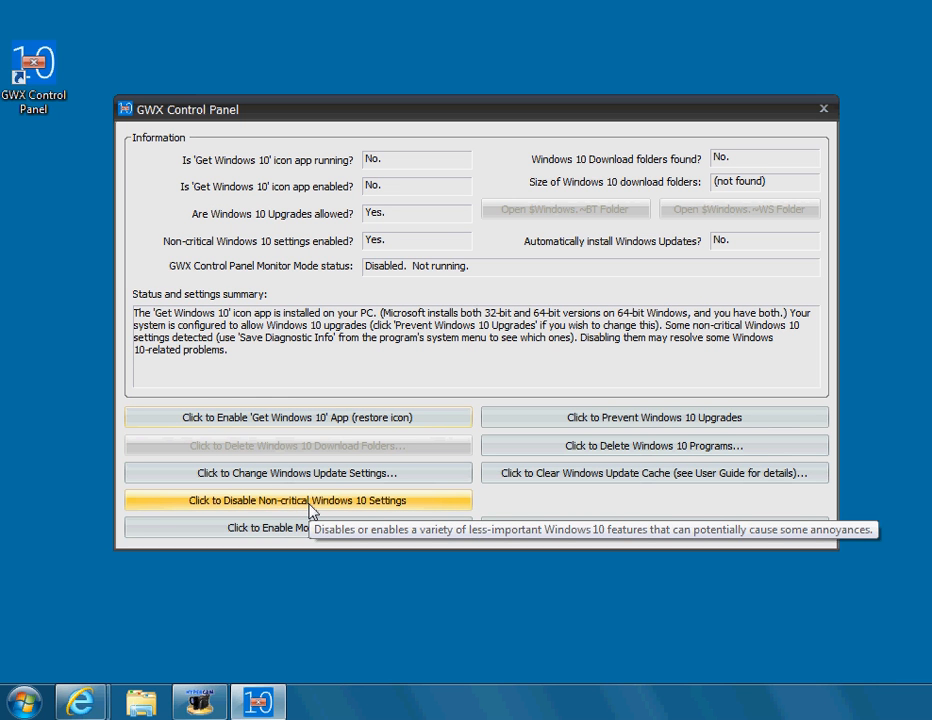
Step: Turn off the non-critical Windows 10 settings
click(297, 501)
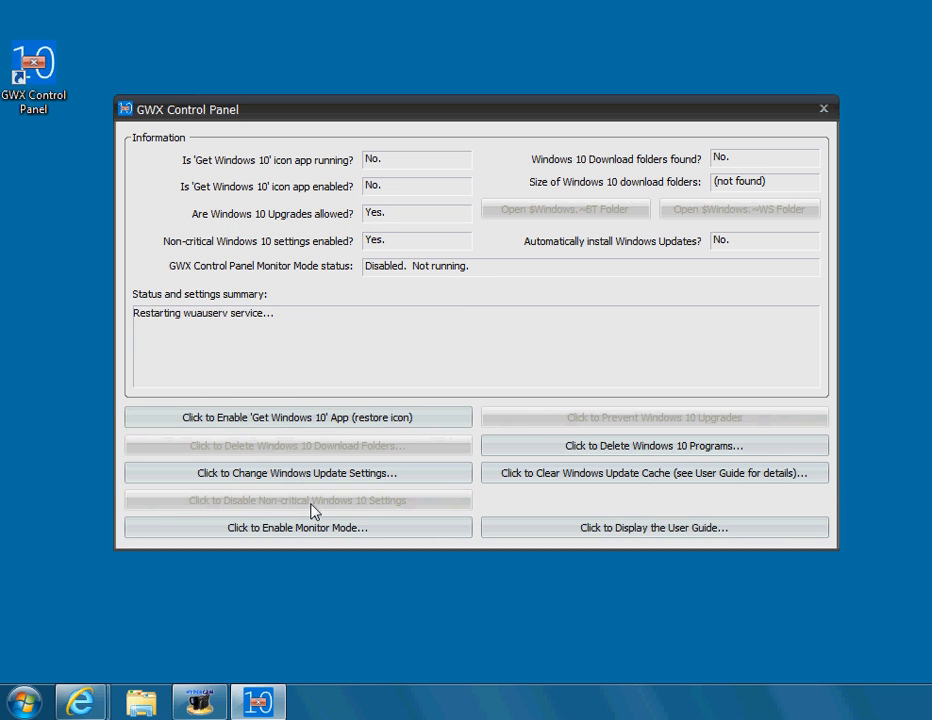
click(297, 500)
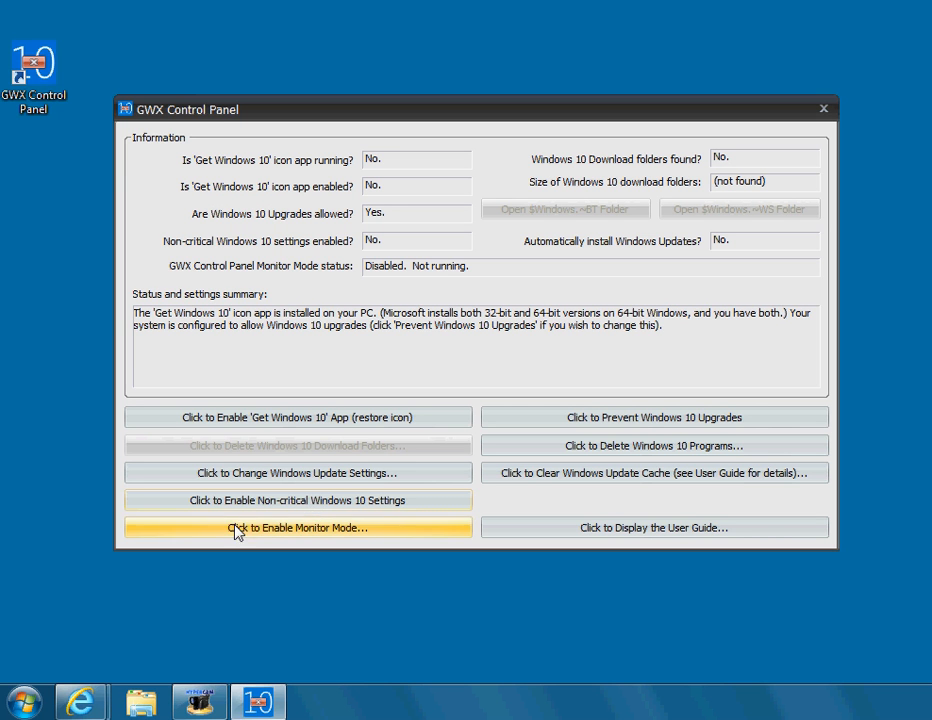
mouse_move(398, 531)
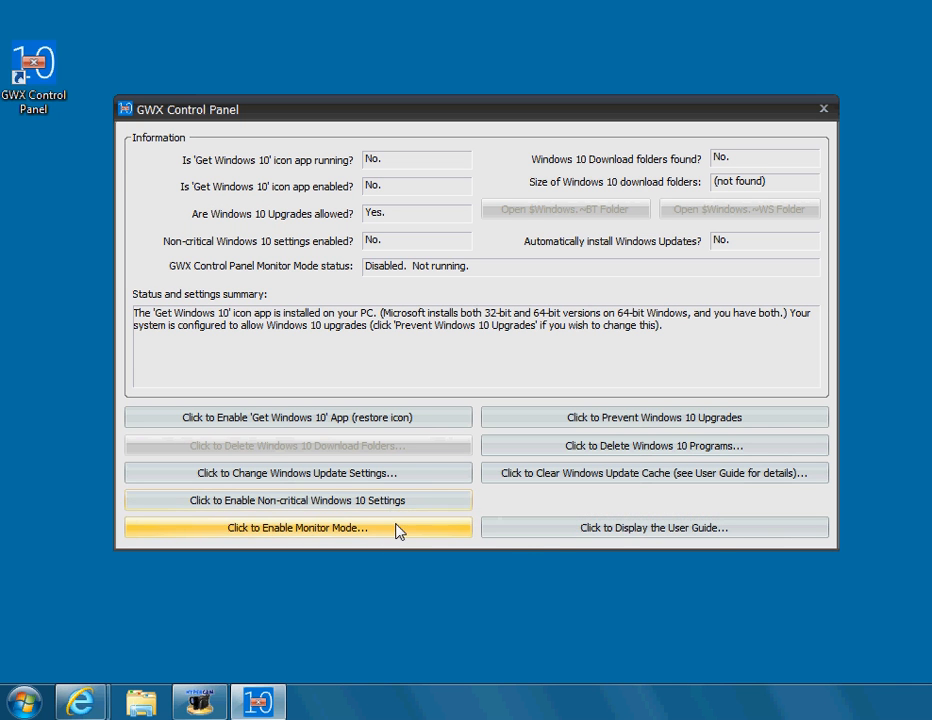
Step: Enable Monitor Mode for all users and acknowledge the confirmation notice
click(296, 527)
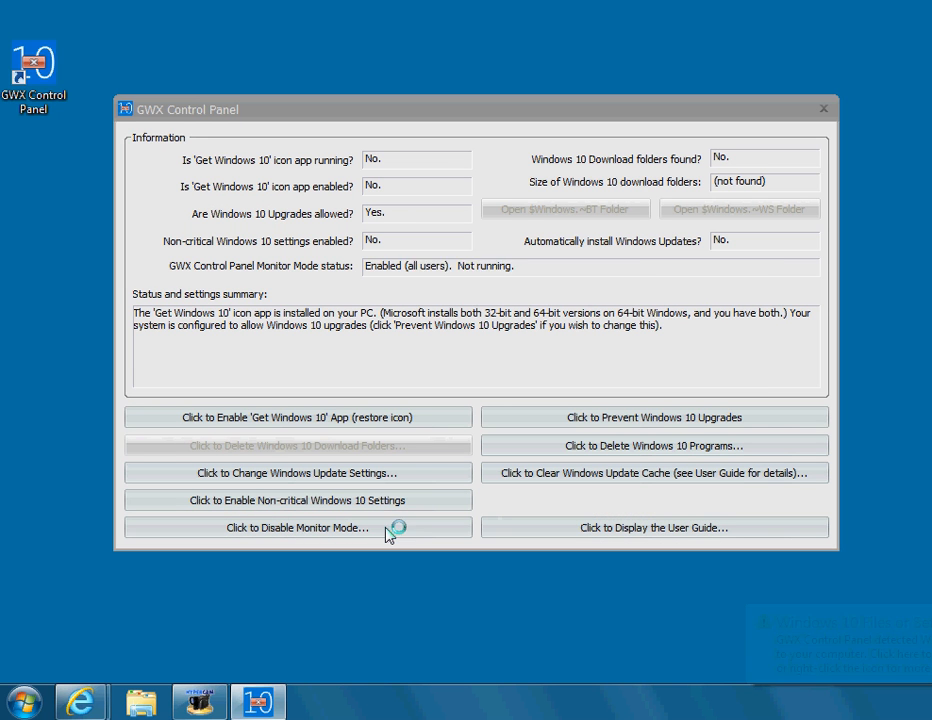
click(297, 527)
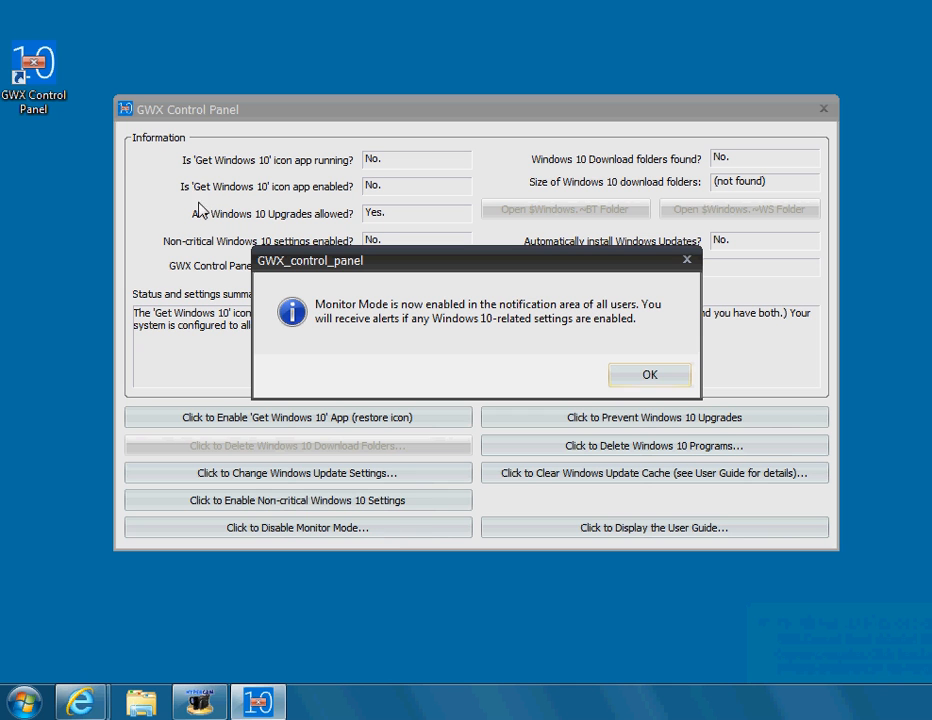
mouse_move(127, 152)
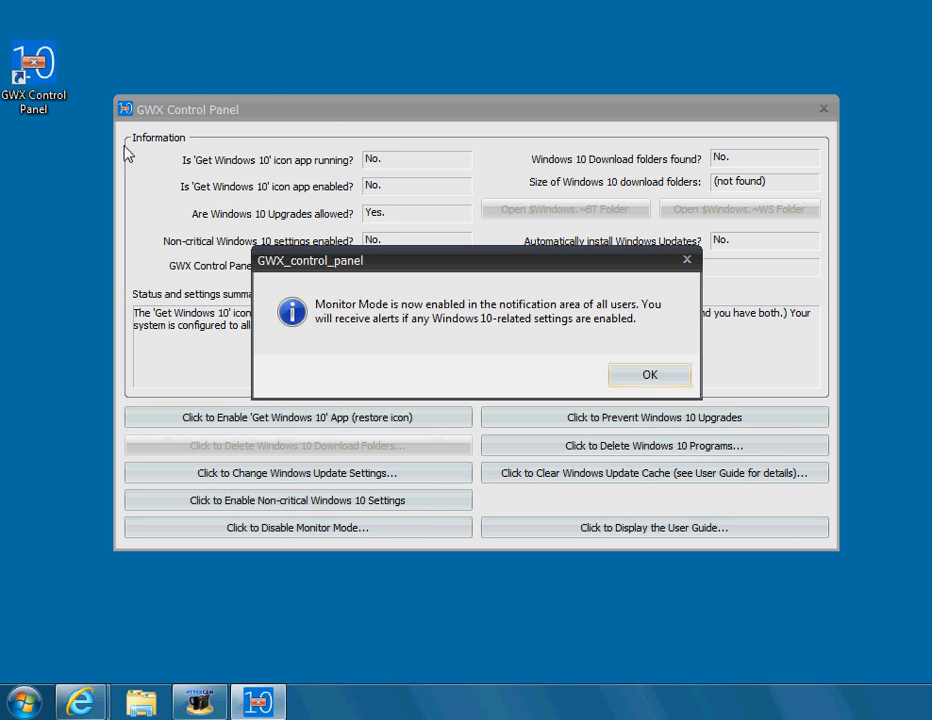
mouse_move(205, 147)
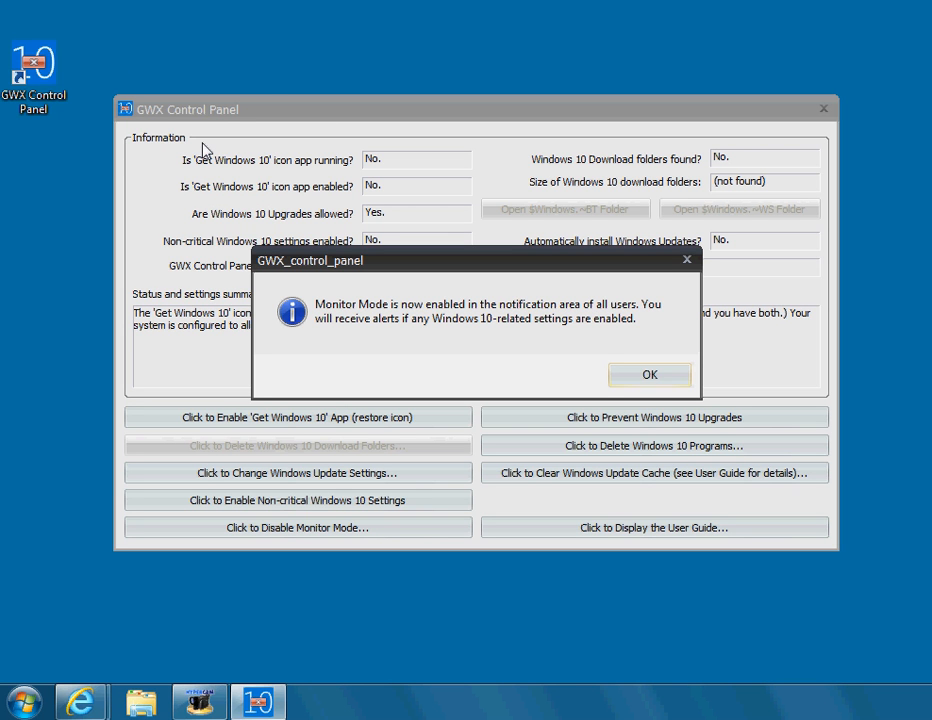
mouse_move(157, 130)
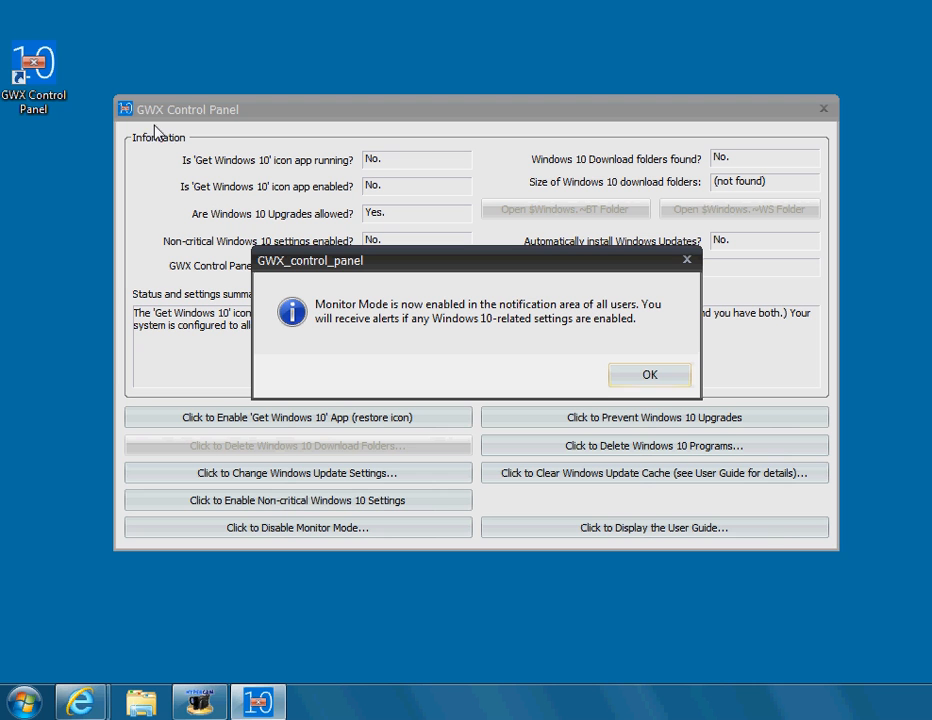
mouse_move(311, 276)
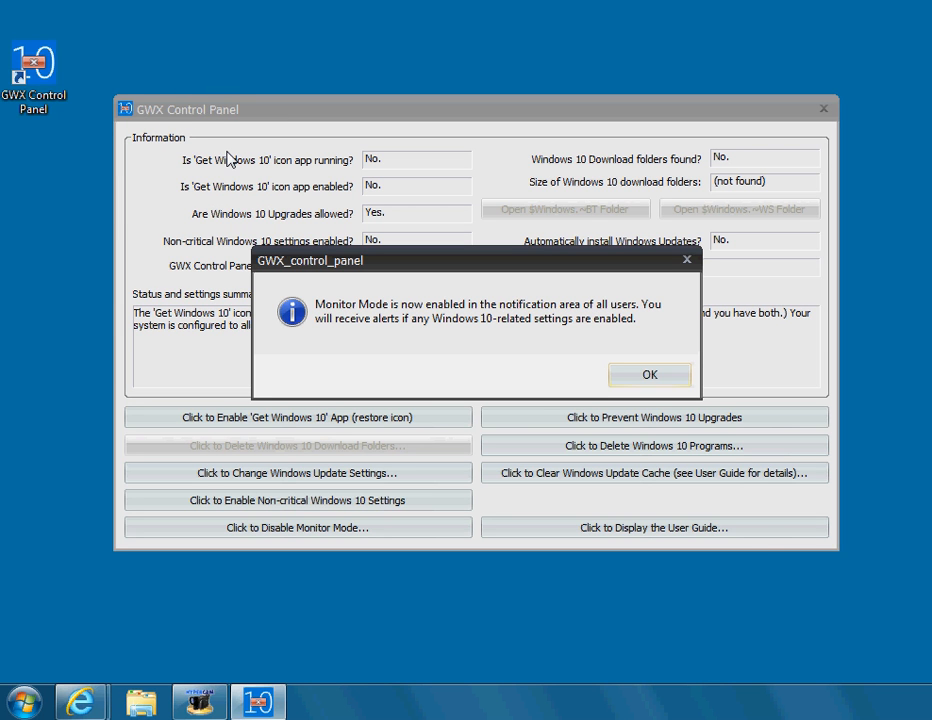
mouse_move(420, 323)
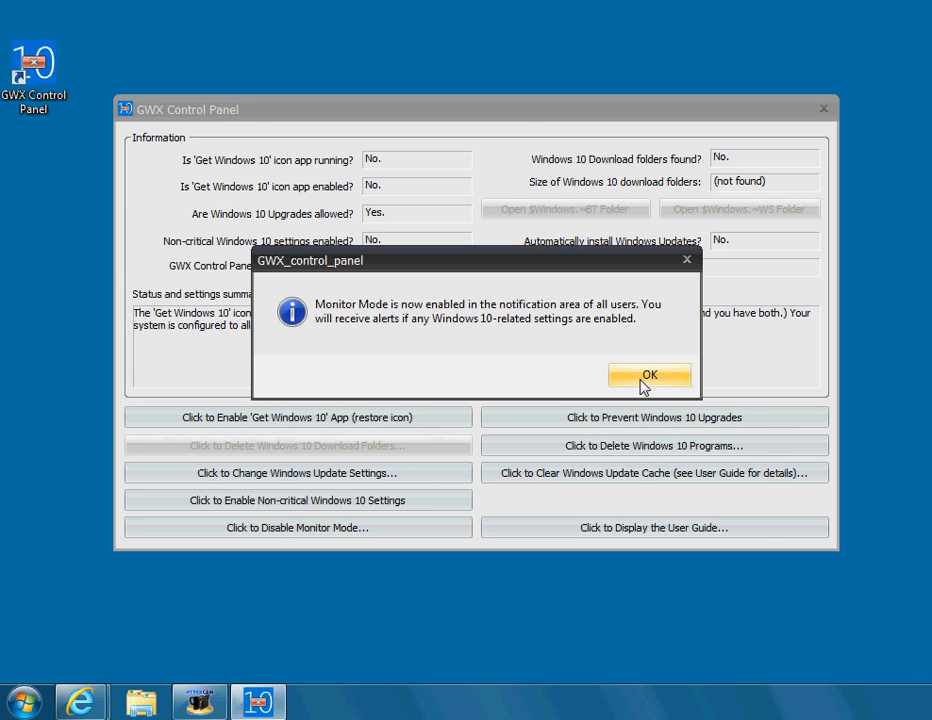
click(649, 375)
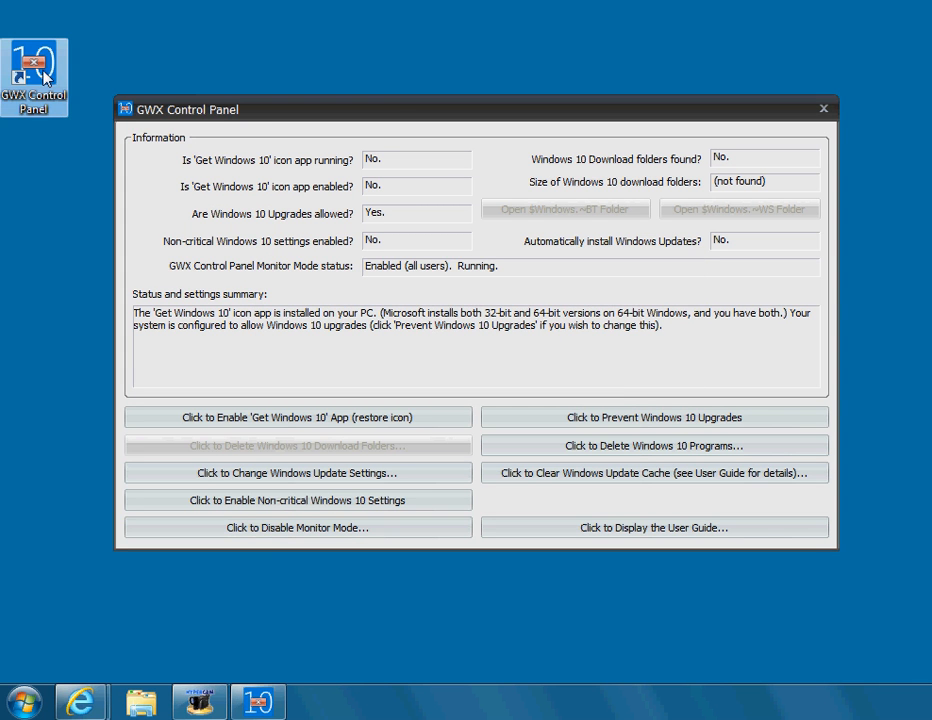
mouse_move(94, 190)
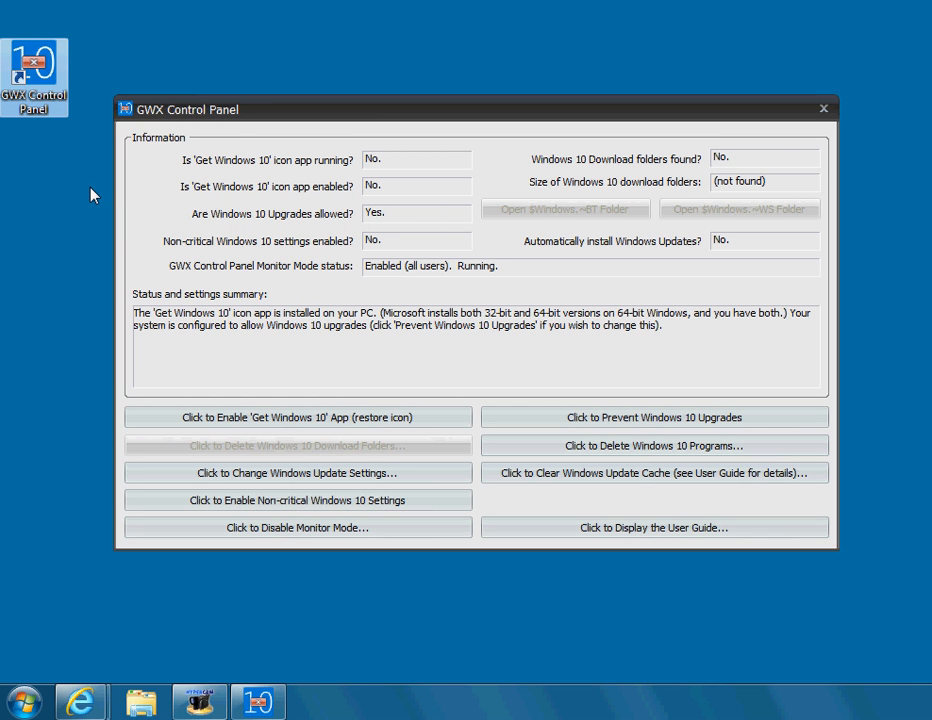
mouse_move(371, 258)
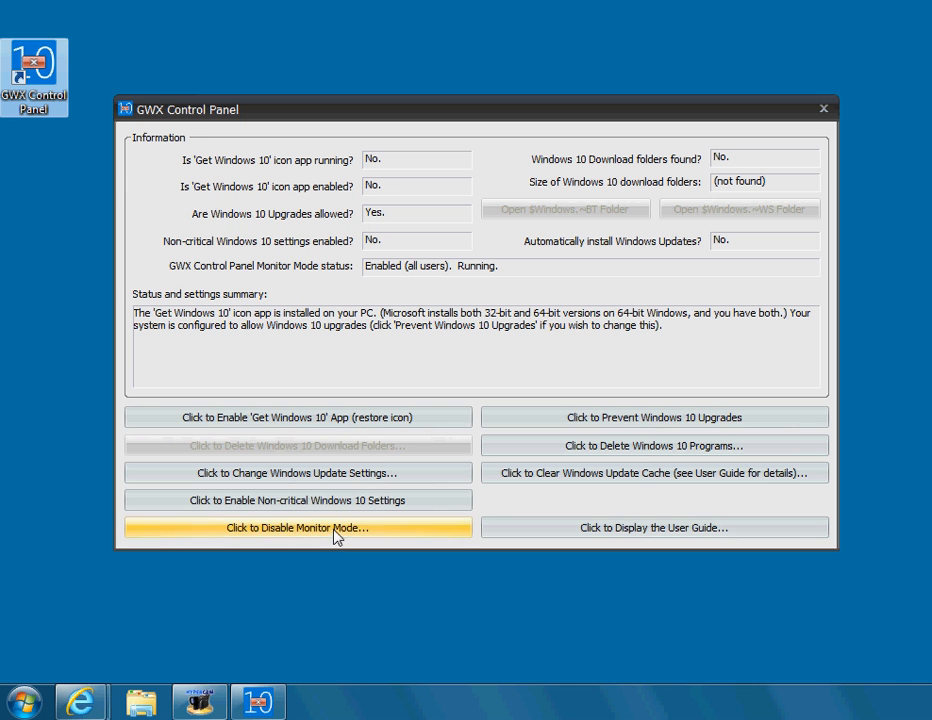
mouse_move(386, 424)
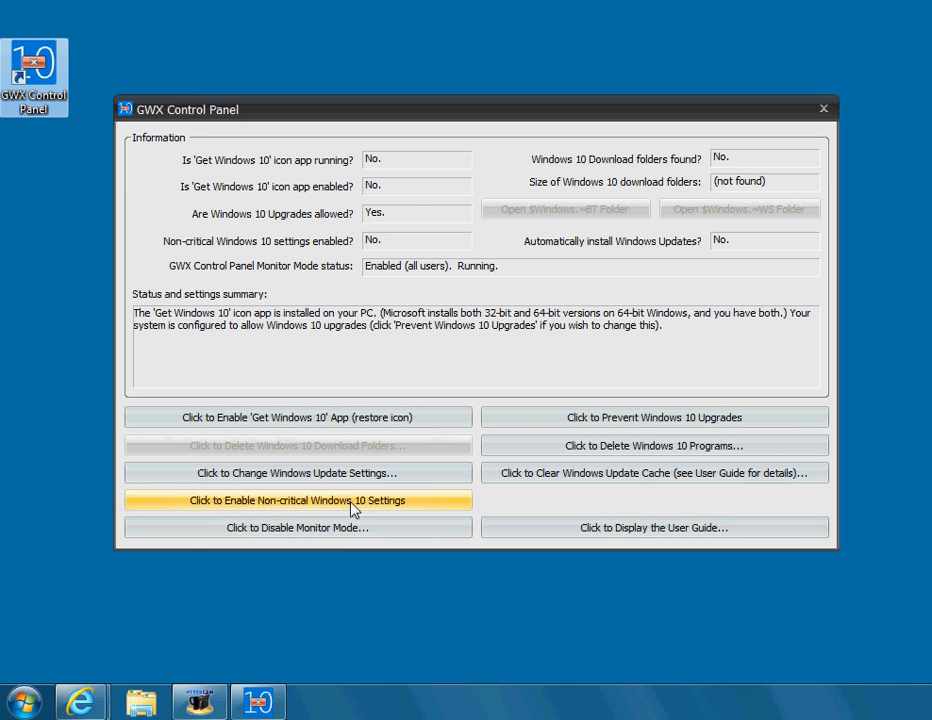
mouse_move(654, 417)
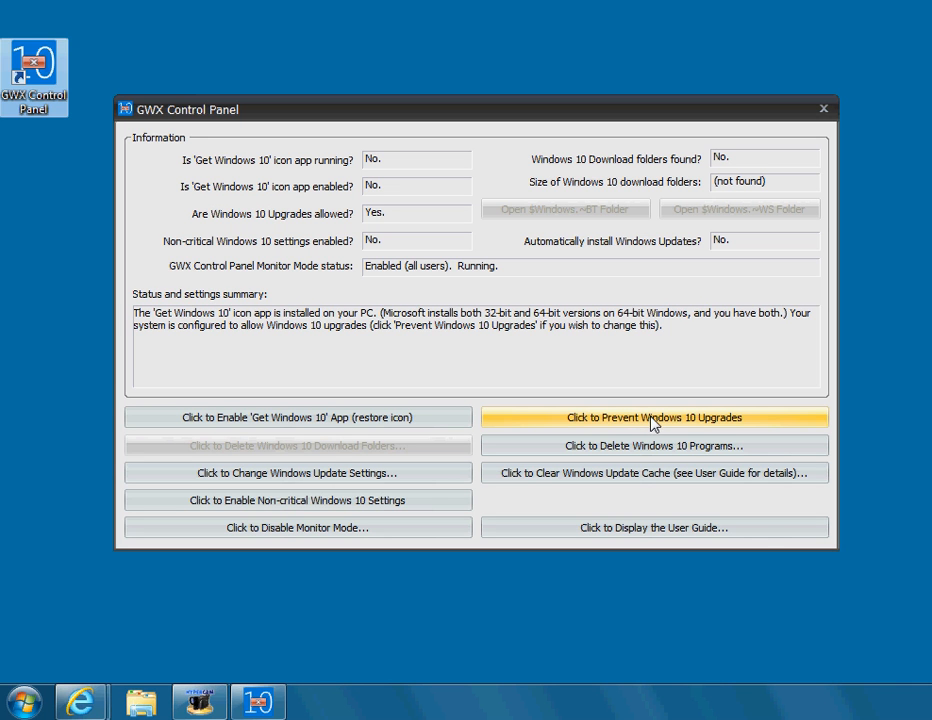
click(654, 417)
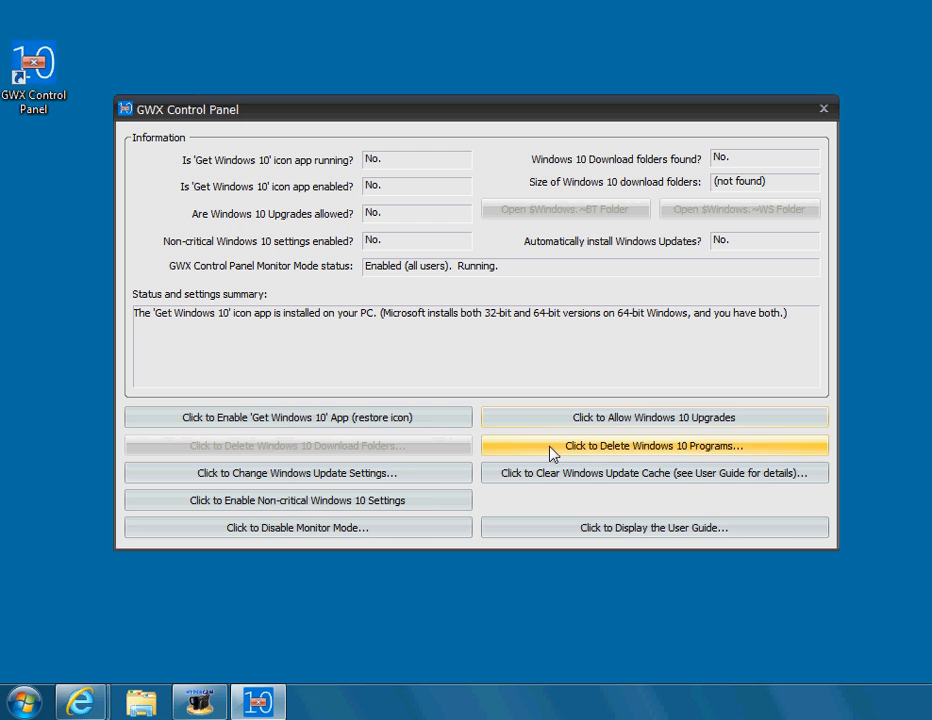
Step: Delete the Windows 10 program files, answering Yes to the confirmation
click(654, 446)
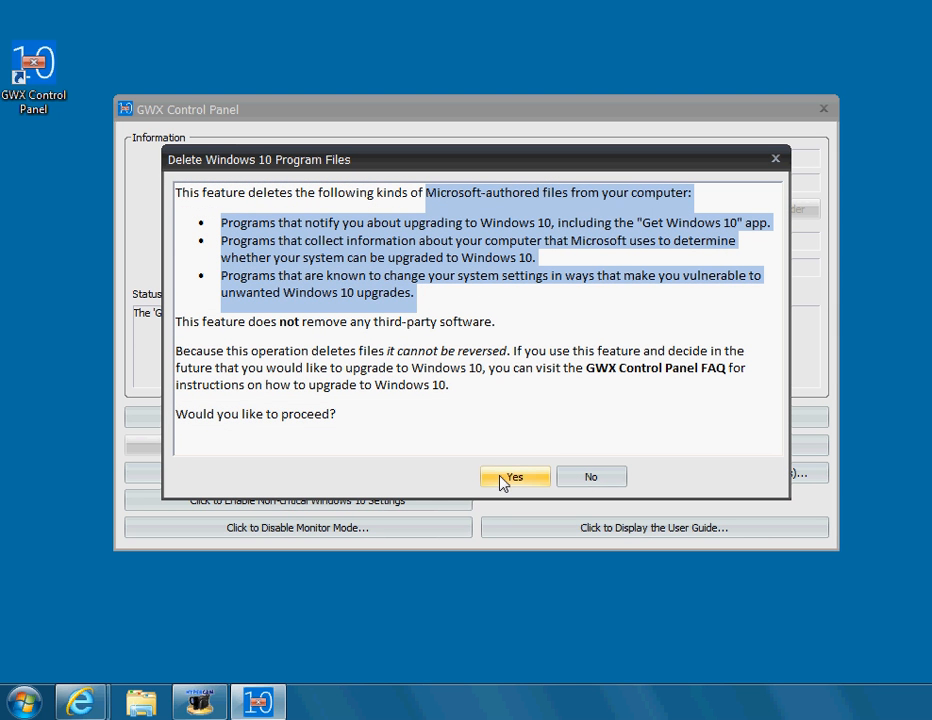
click(515, 476)
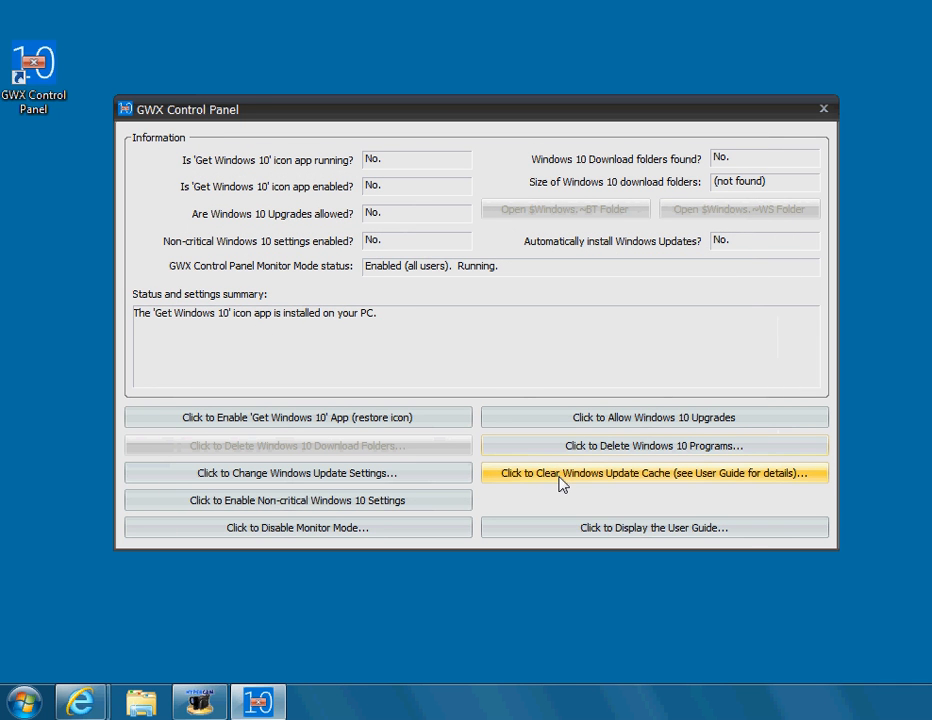
mouse_move(563, 475)
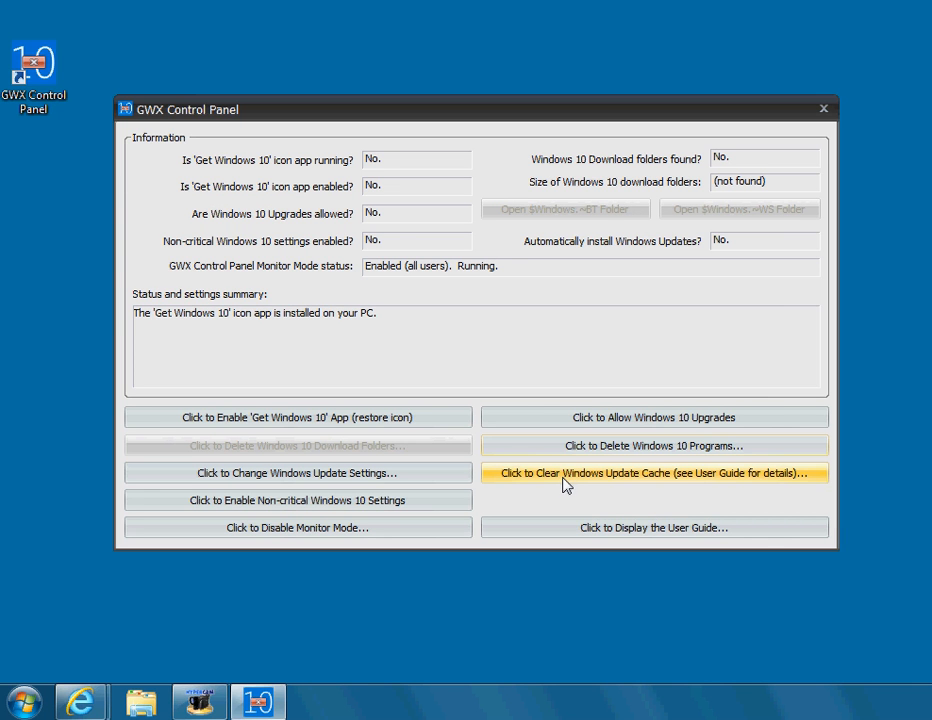
mouse_move(635, 209)
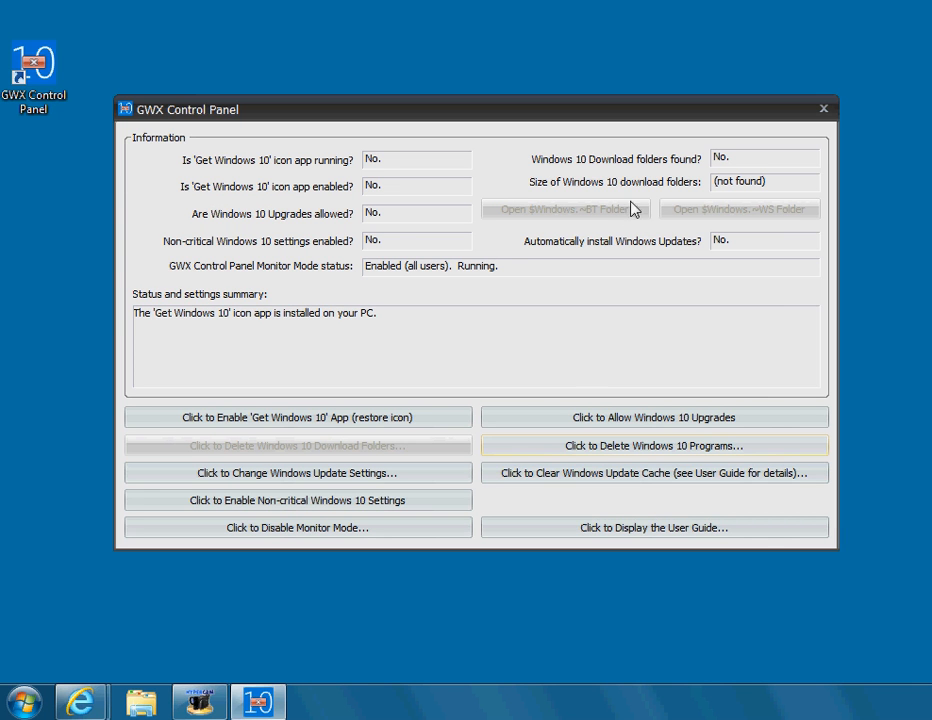
Step: Clear the Windows Update cache, confirming both prompts, then close GWX Control Panel
click(654, 472)
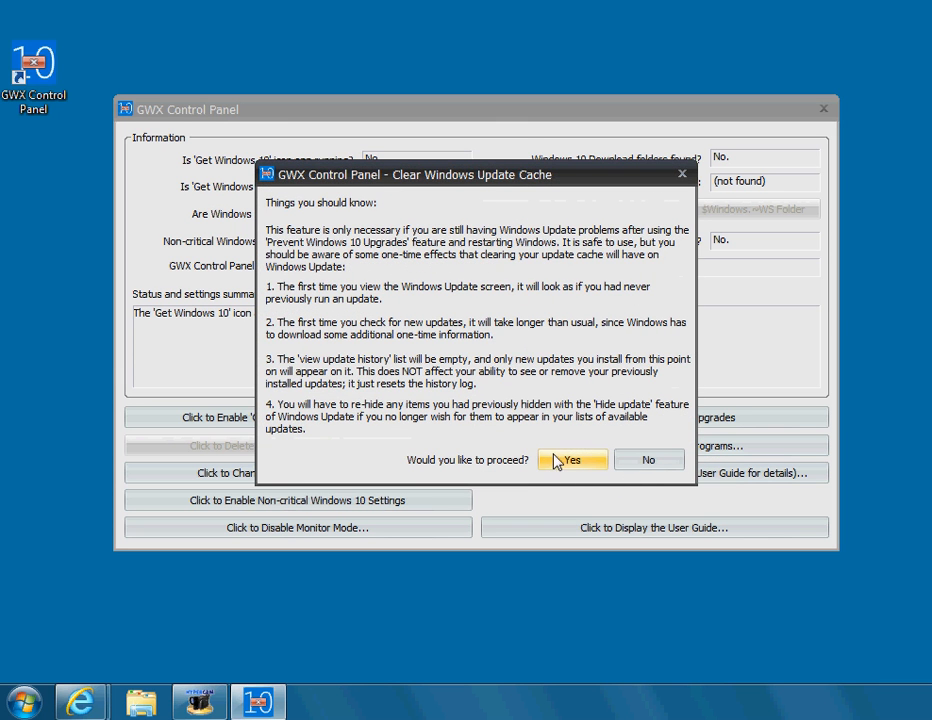
click(572, 459)
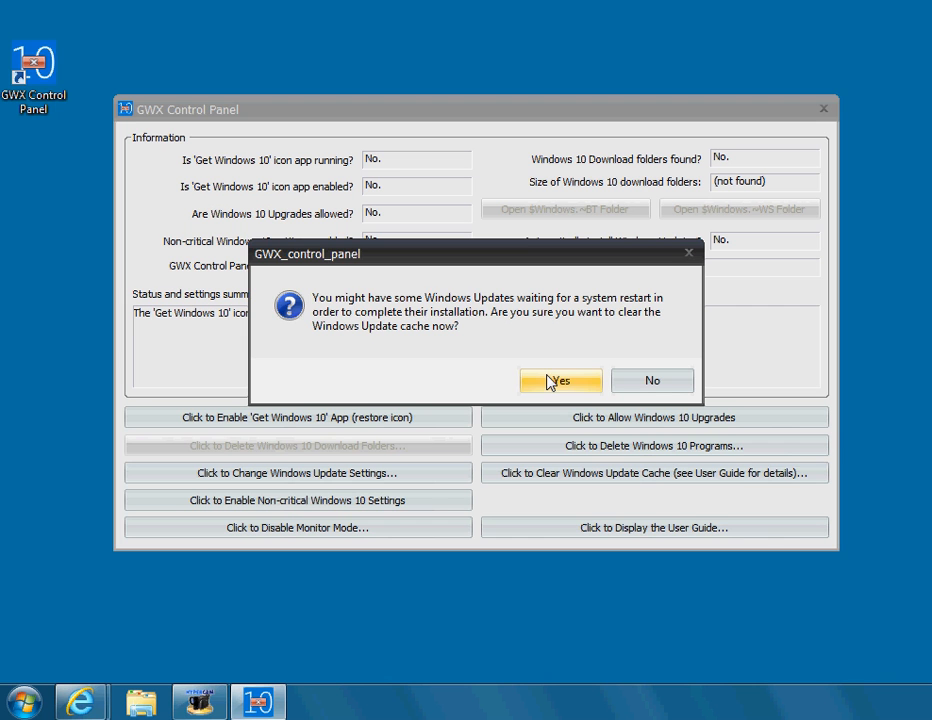
click(559, 380)
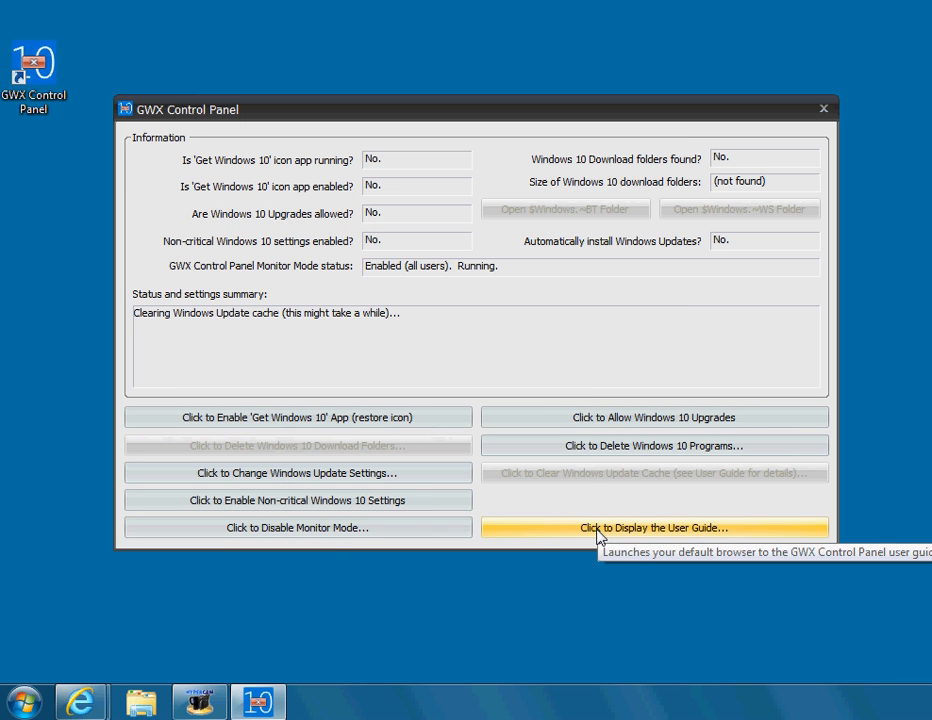
mouse_move(706, 497)
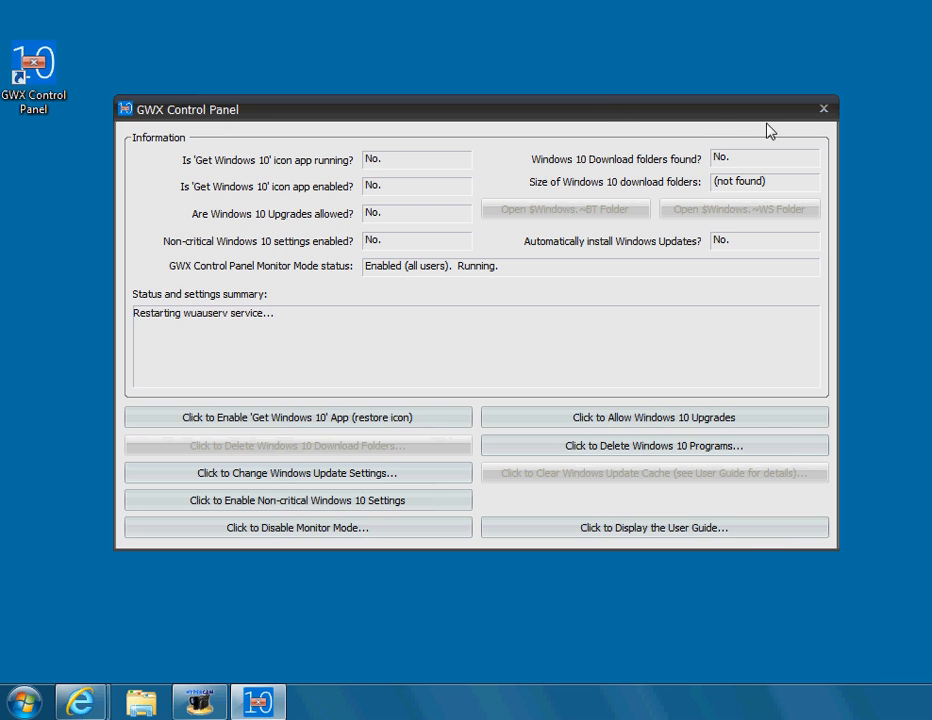
click(823, 108)
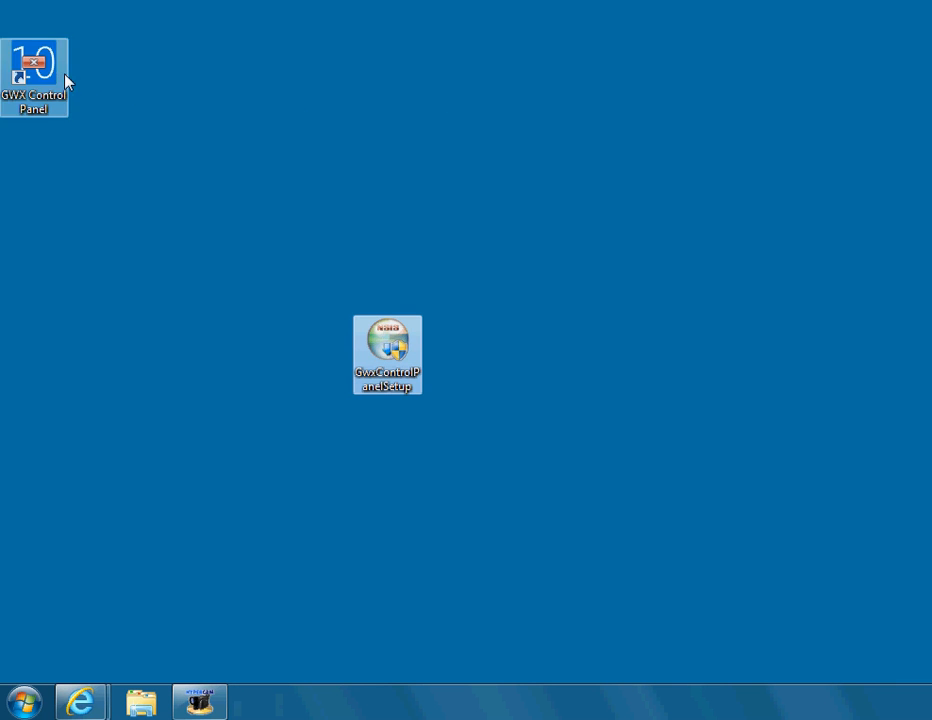
Step: Move the shortcut beside the setup file, reopen the panel, dismiss the launch error, close
drag(35, 55, 246, 355)
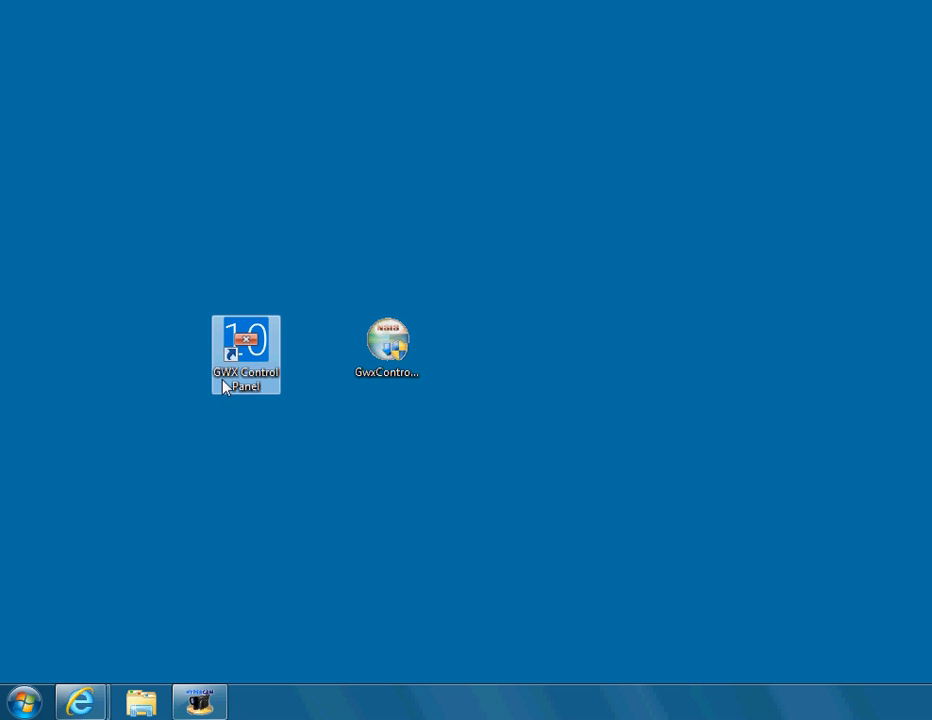
mouse_move(256, 348)
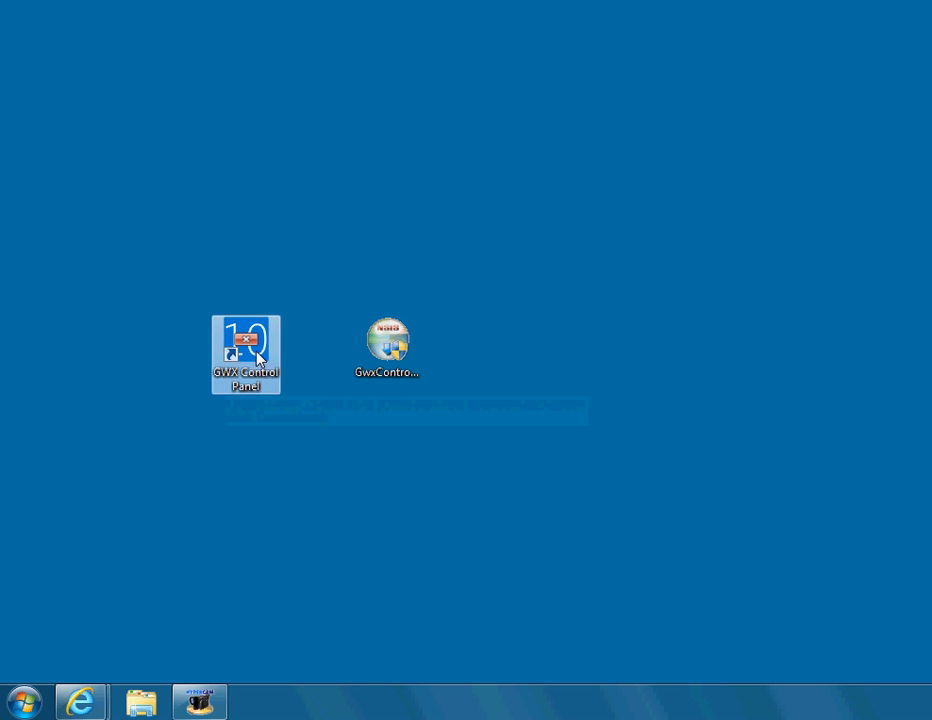
double_click(245, 355)
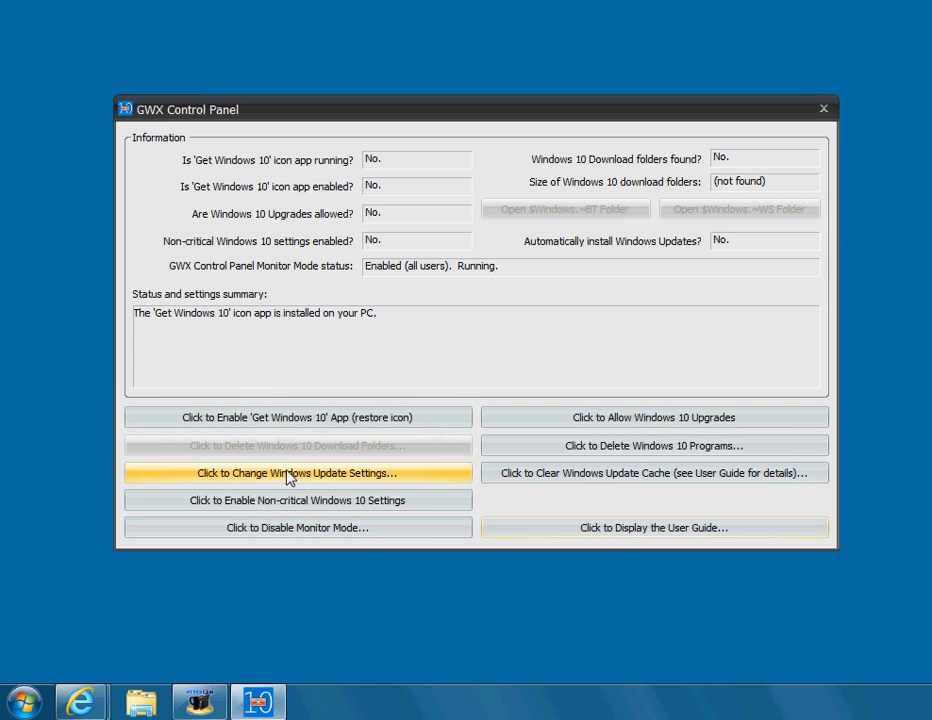
mouse_move(332, 301)
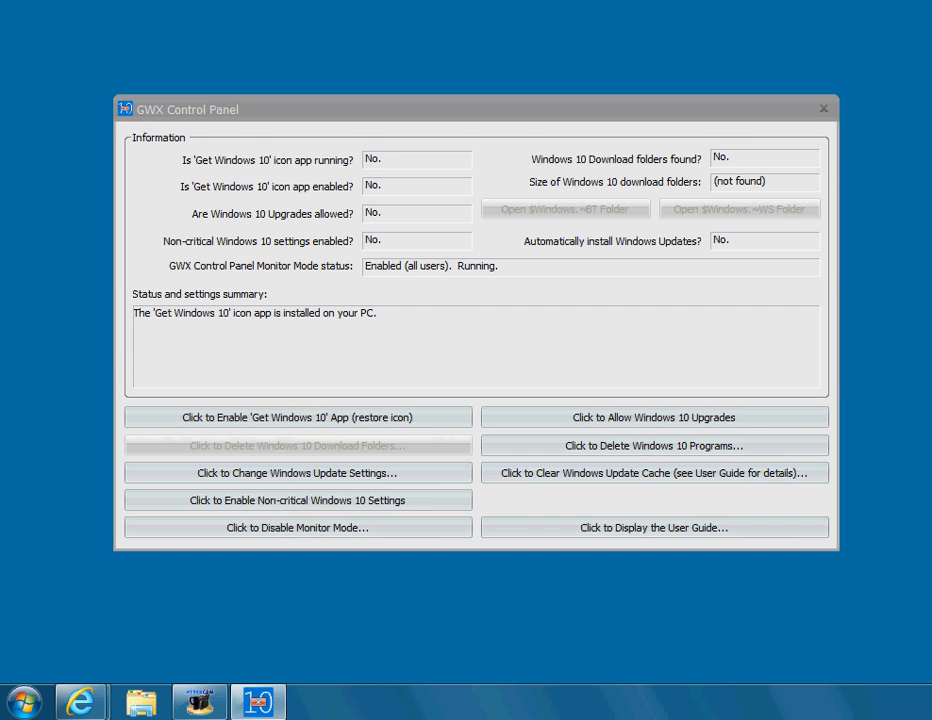
click(298, 417)
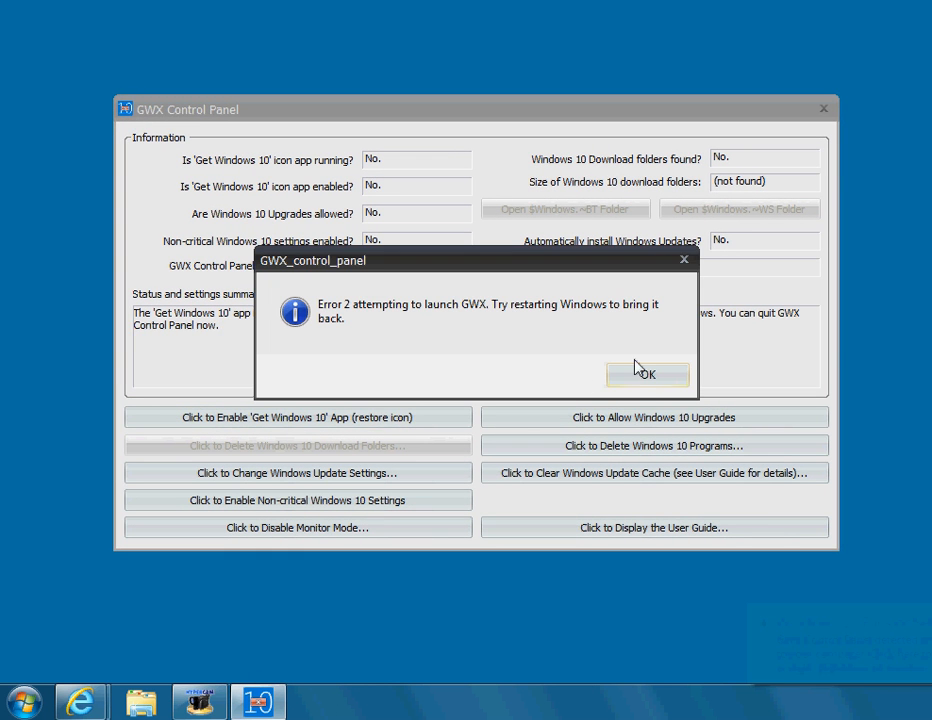
click(647, 373)
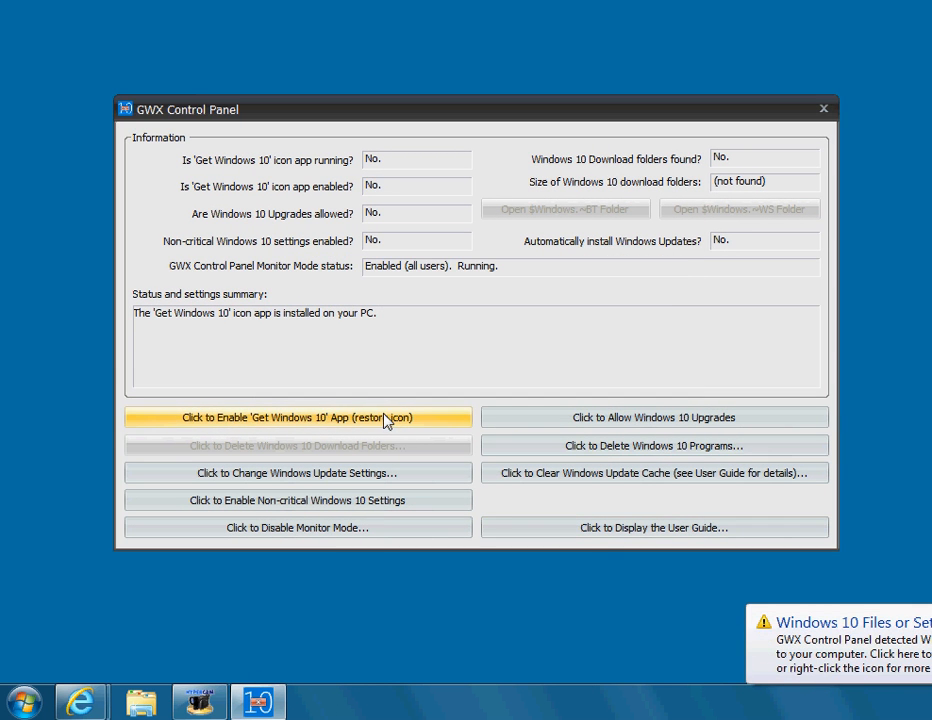
mouse_move(822, 109)
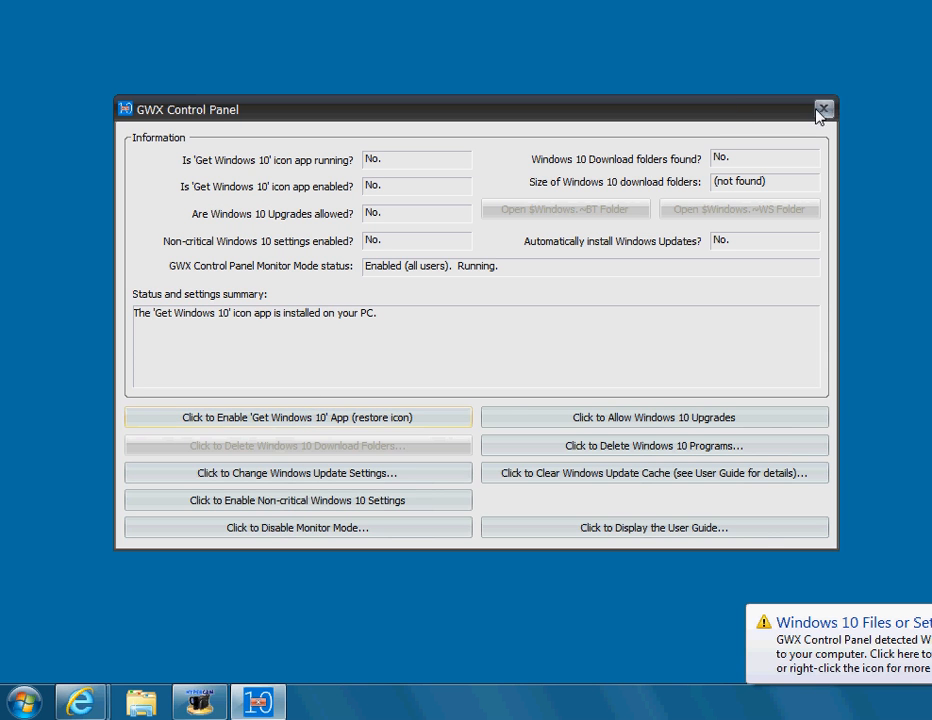
click(823, 109)
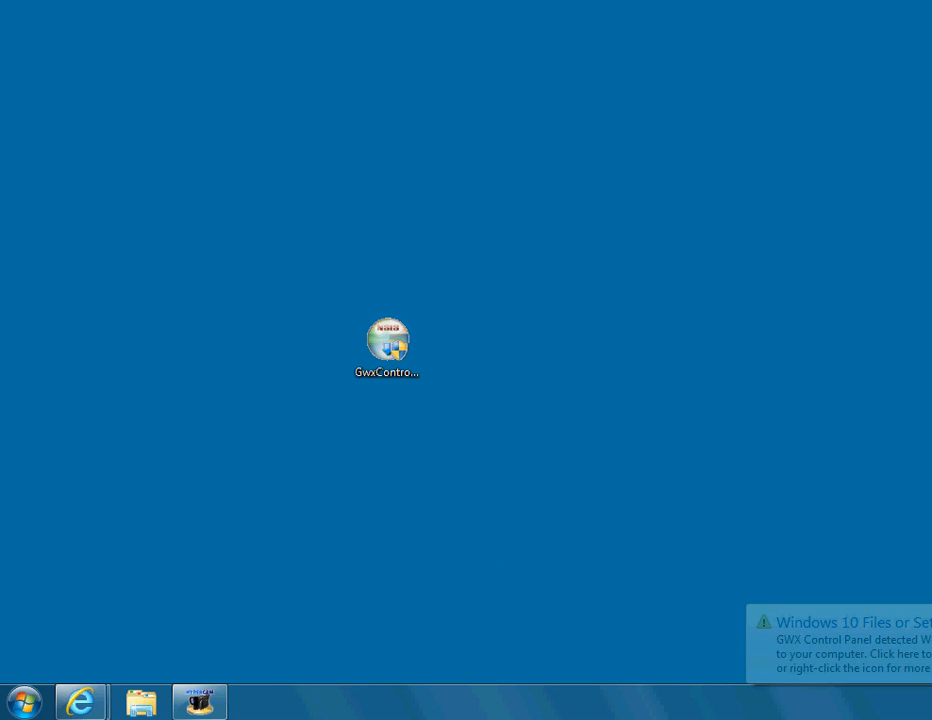
Step: Select the GwxControlPanelSetup file for deletion
click(387, 347)
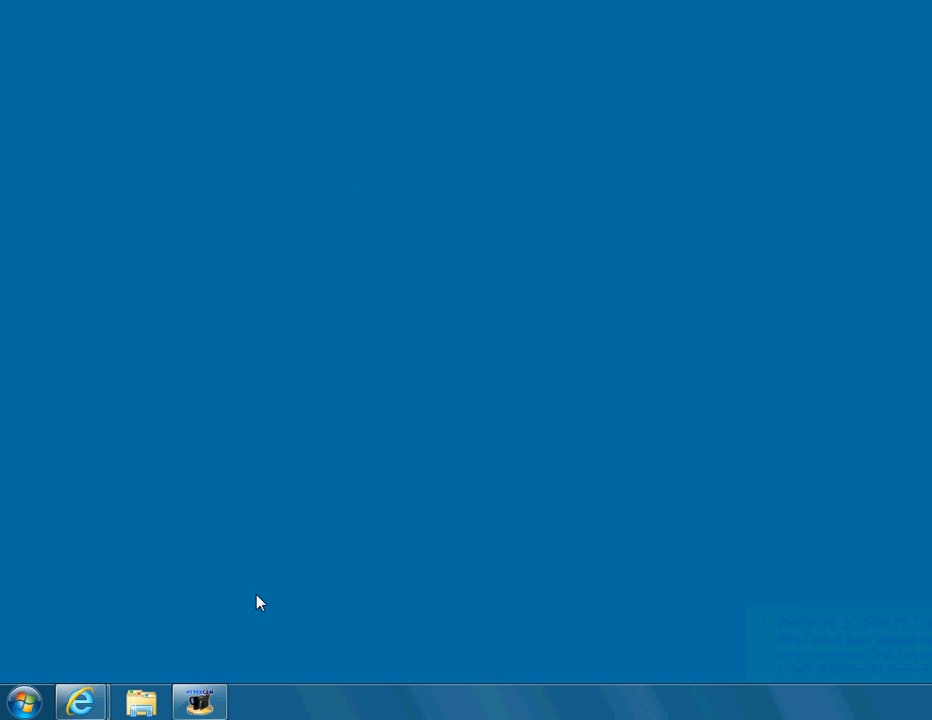
mouse_move(548, 613)
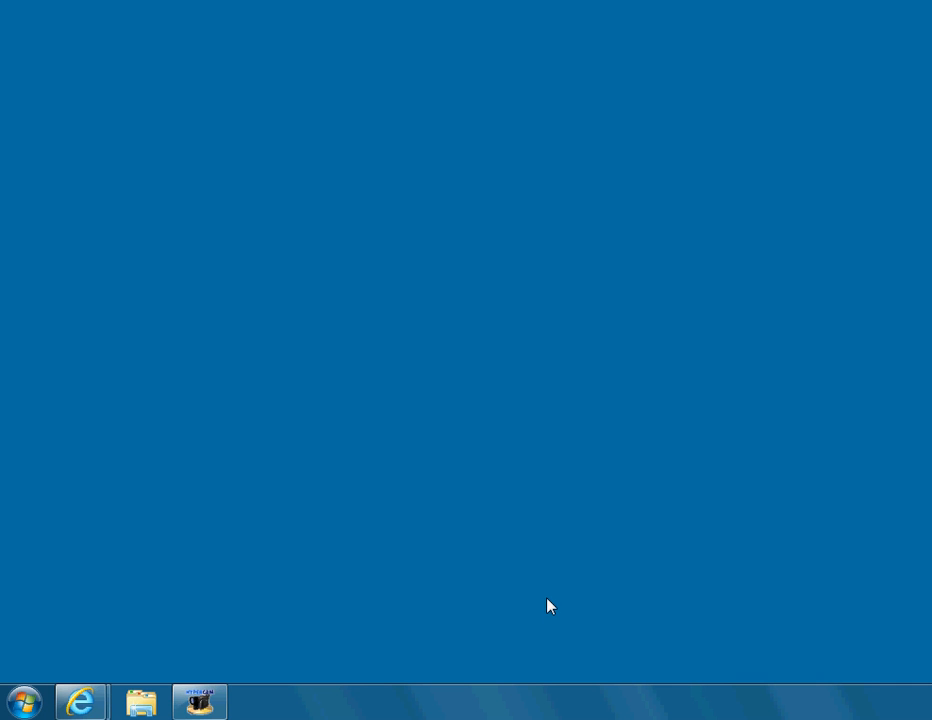
mouse_move(547, 612)
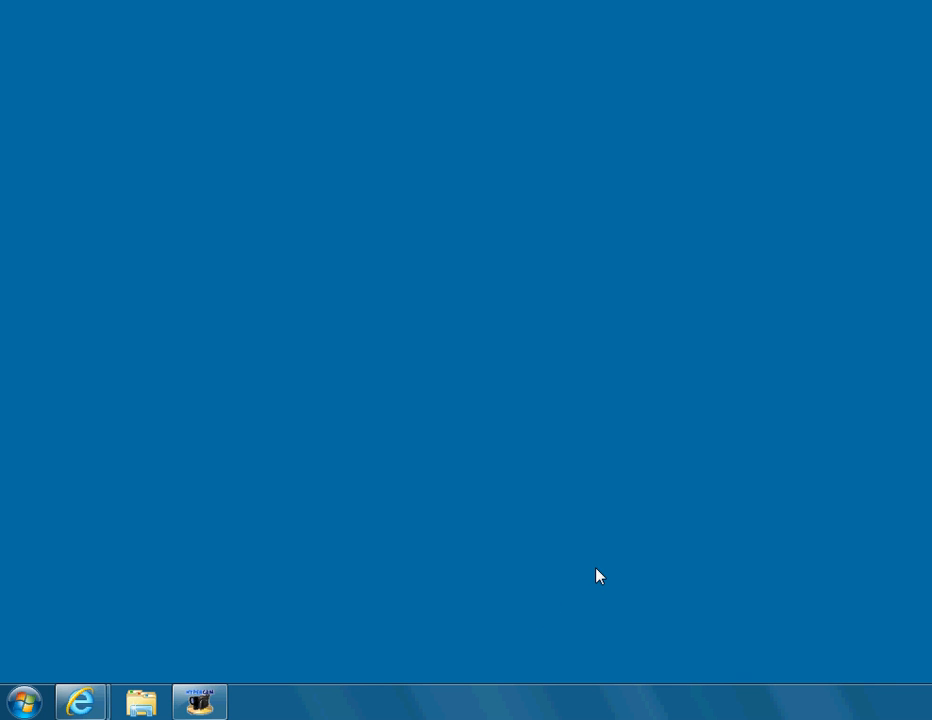
mouse_move(295, 717)
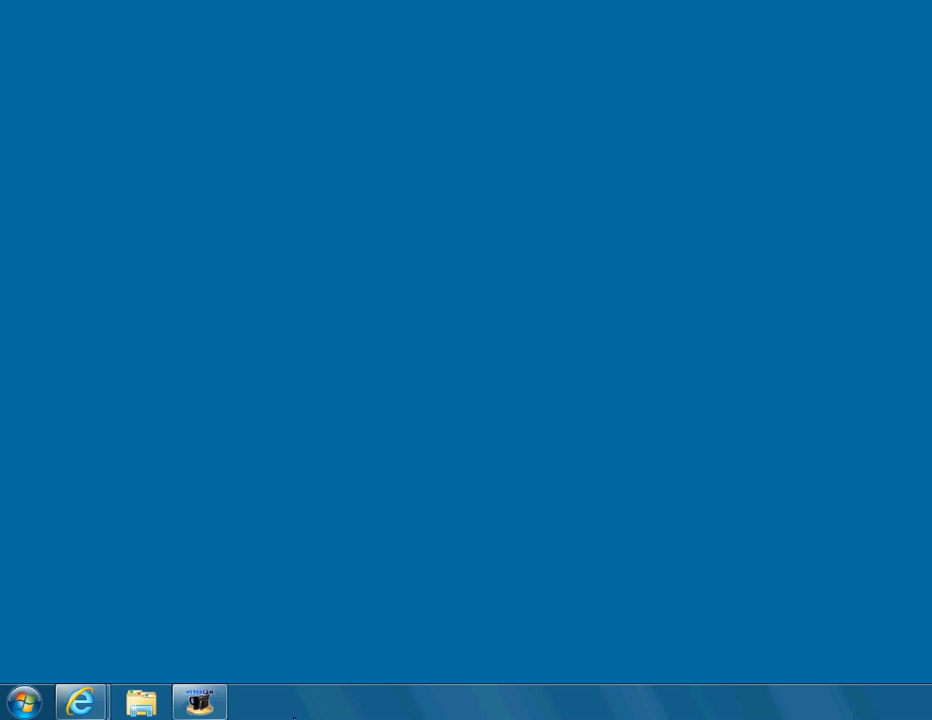